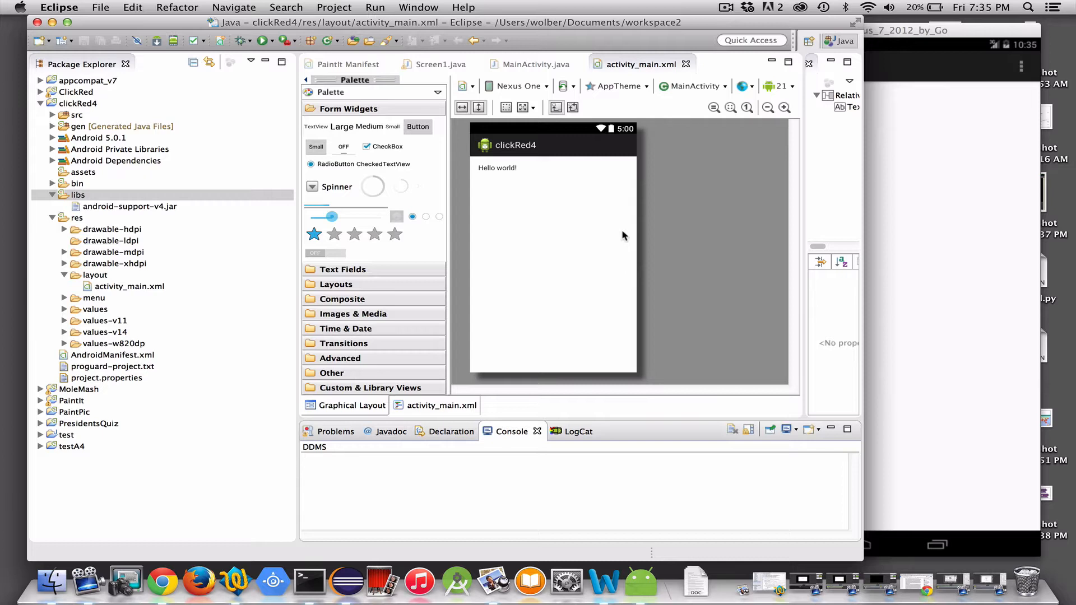
{"action": "mouse_move", "coordinate": [514, 222]}
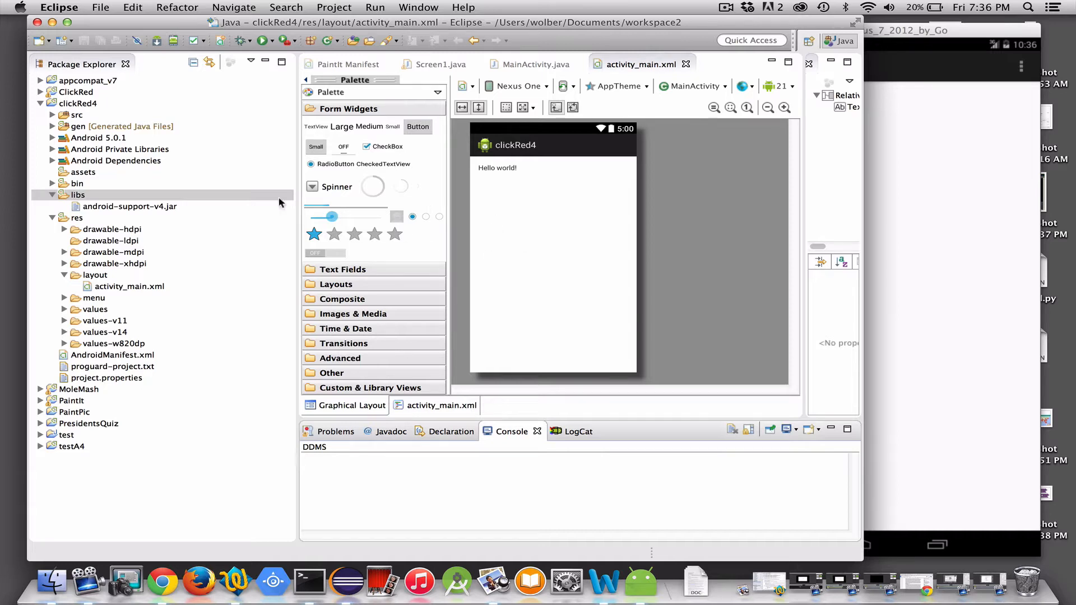
{"action": "mouse_move", "coordinate": [536, 255]}
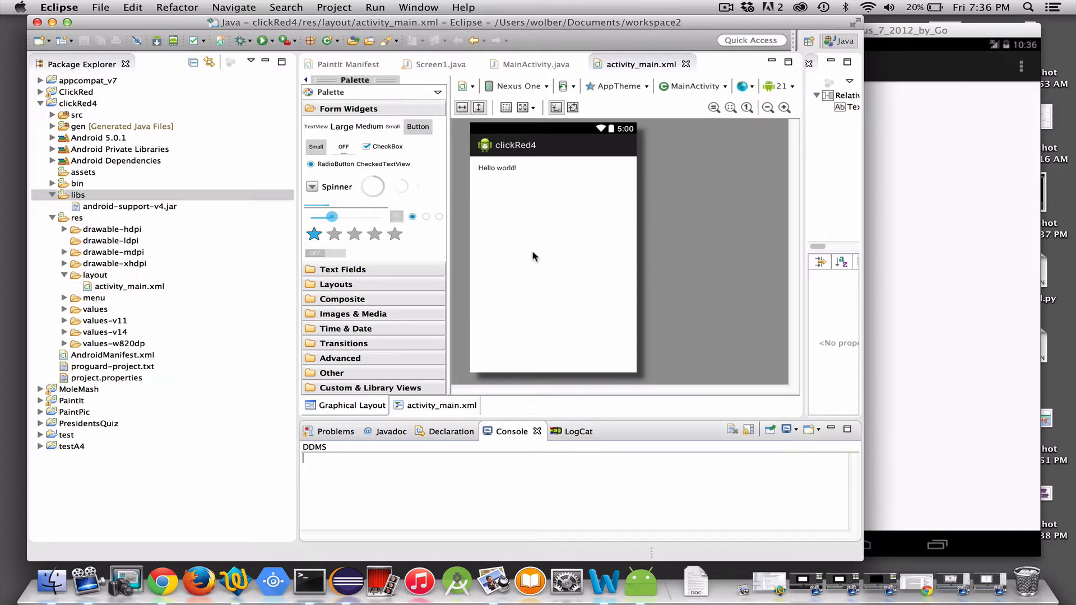
- Scroll the Java Bridge Canvas page down to the Click Red import steps
{"action": "left_click", "coordinate": [79, 195]}
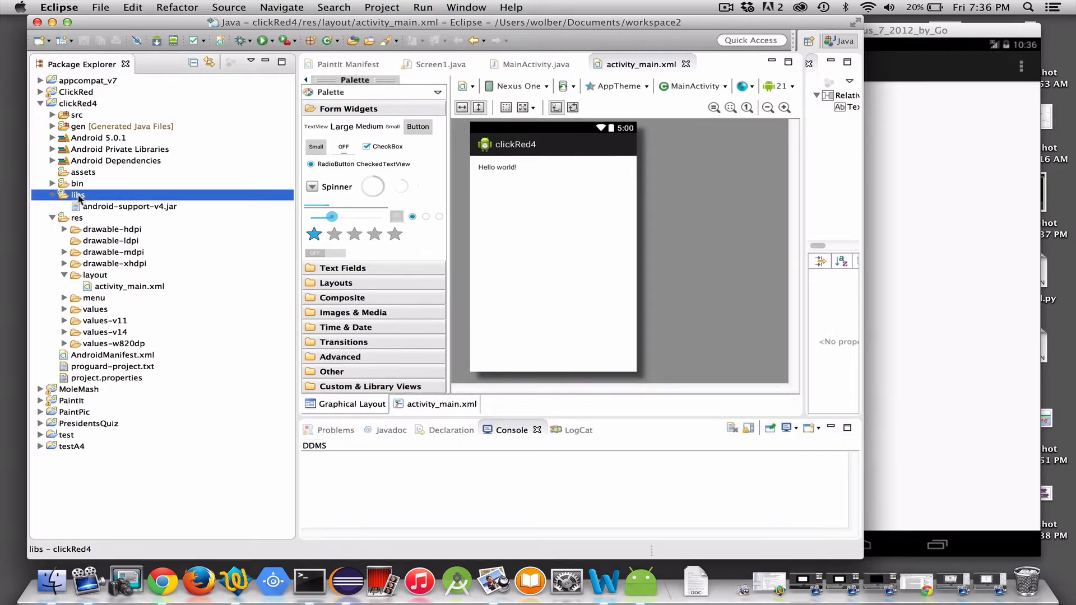
{"action": "mouse_move", "coordinate": [88, 197]}
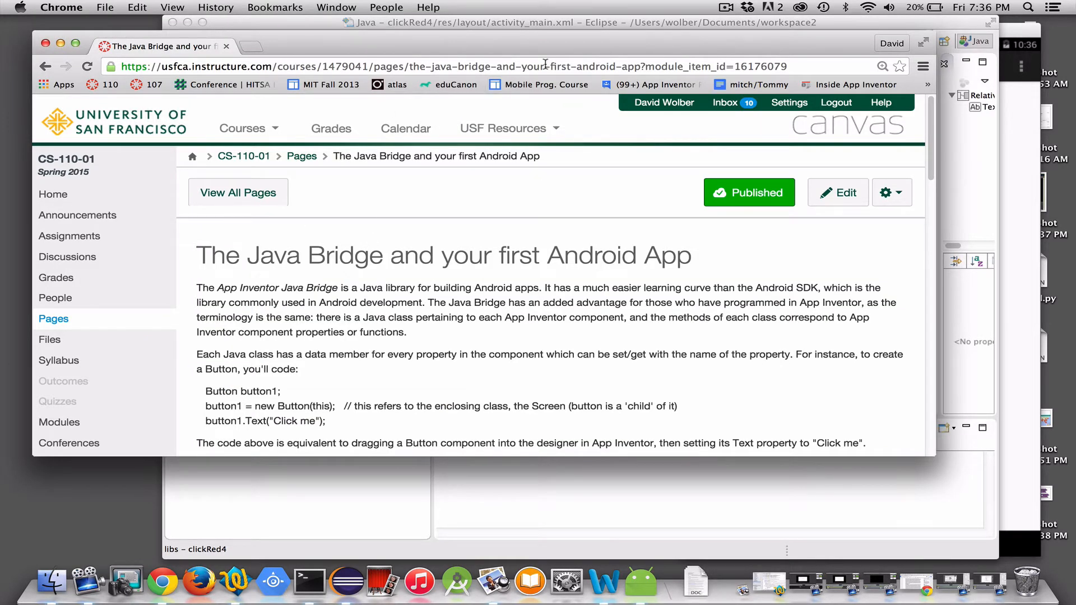
{"action": "mouse_move", "coordinate": [685, 66]}
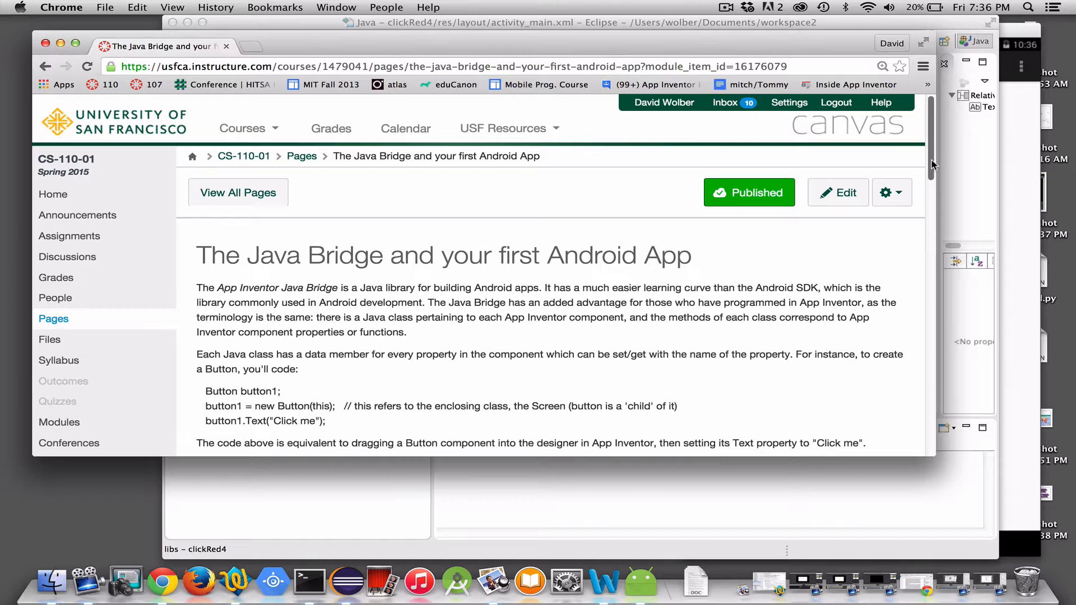
{"action": "scroll", "scroll_direction": "down", "scroll_amount": 3}
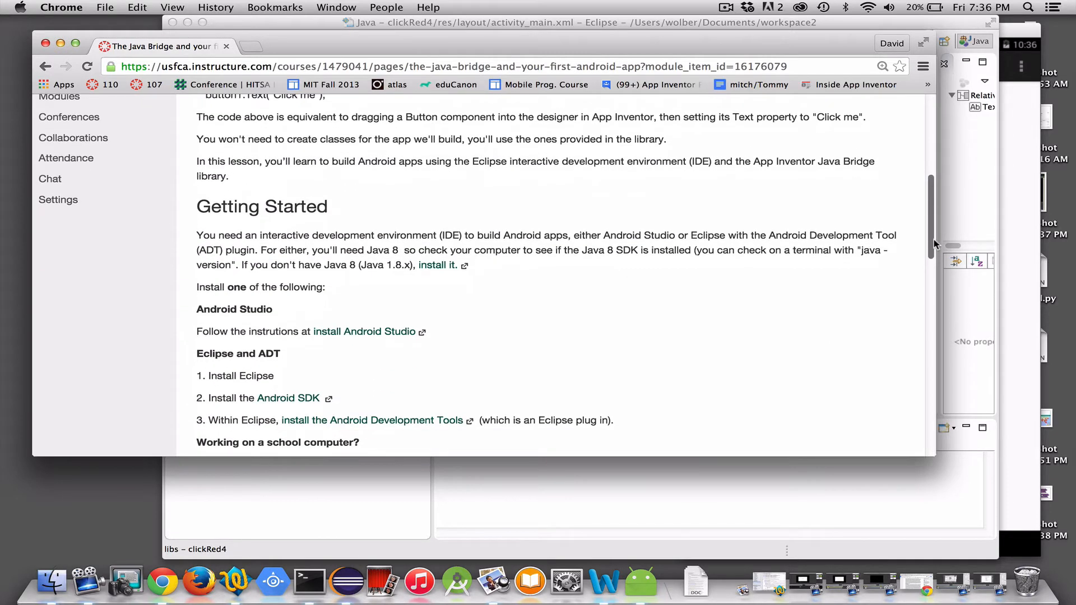
{"action": "scroll", "scroll_direction": "down", "scroll_amount": 3}
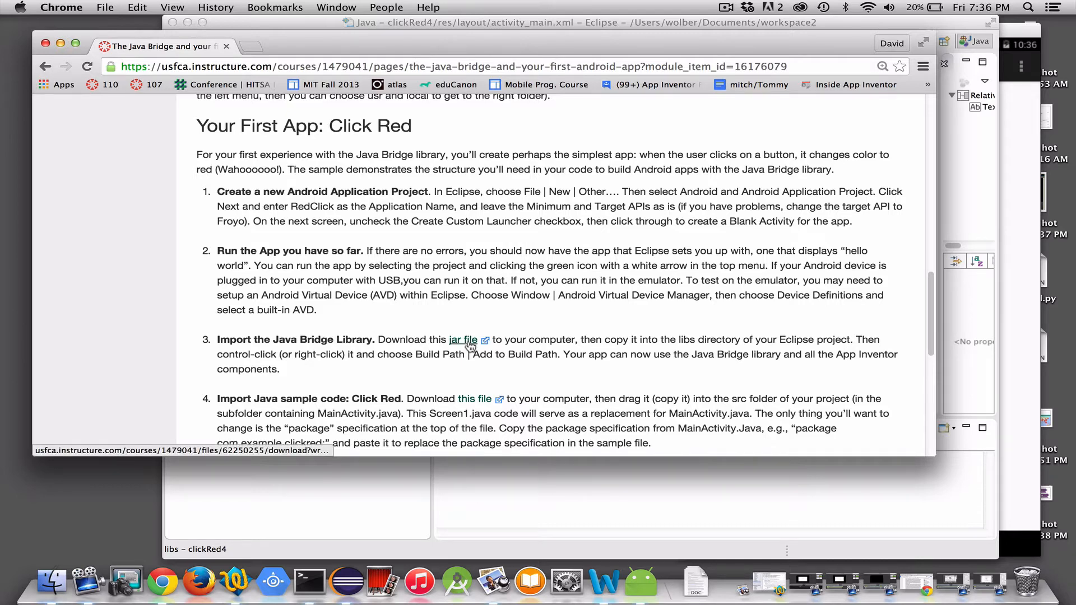
{"action": "mouse_move", "coordinate": [469, 340]}
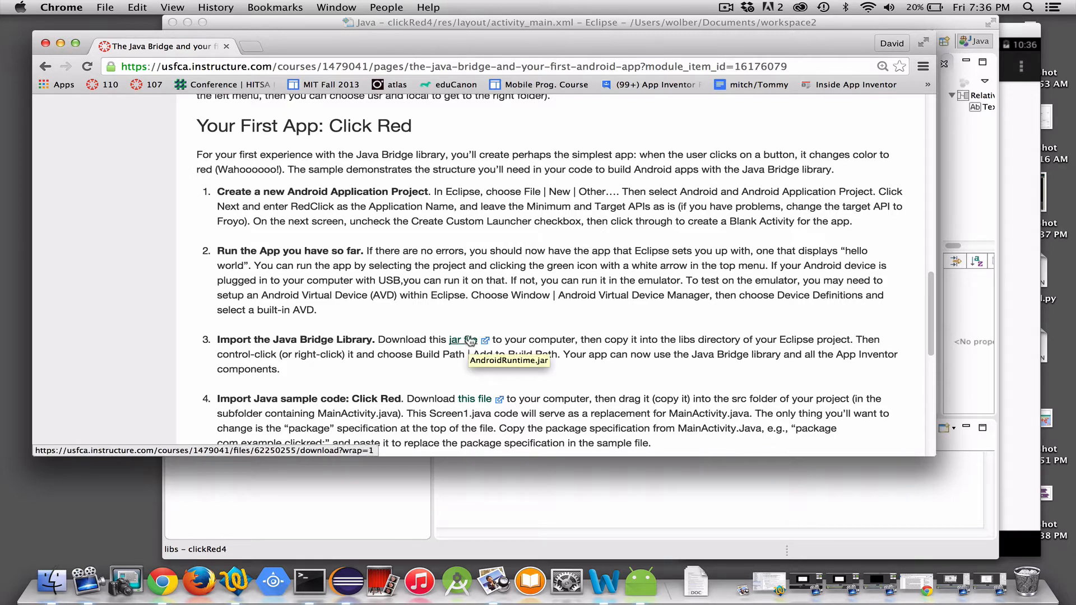
- Download AndroidRuntime.jar, keep it despite the warning, and start opening the sample code file
{"action": "left_click", "coordinate": [454, 339]}
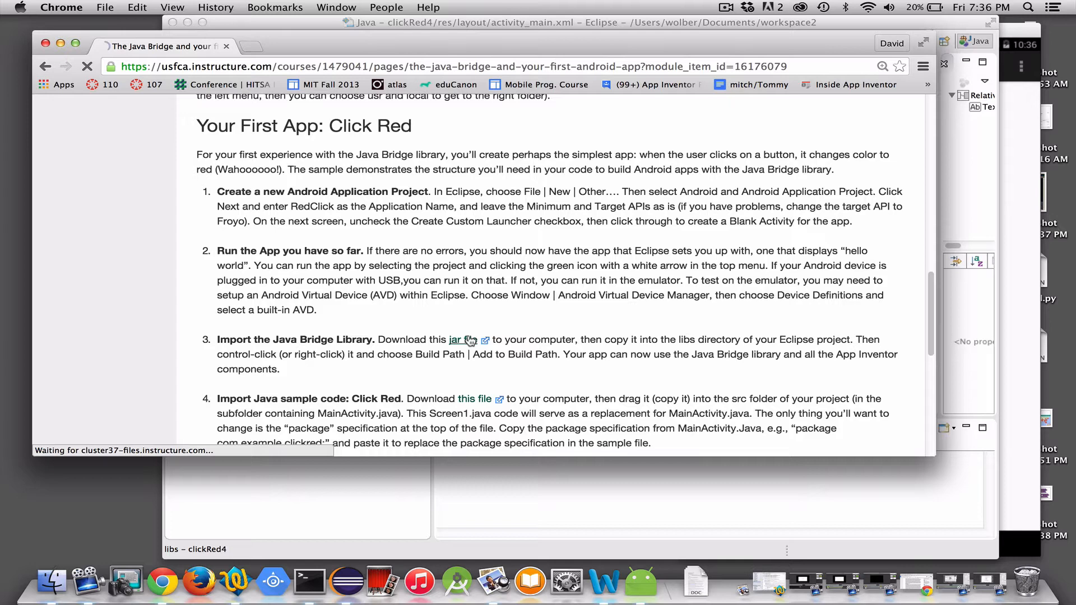
{"action": "left_click", "coordinate": [867, 7]}
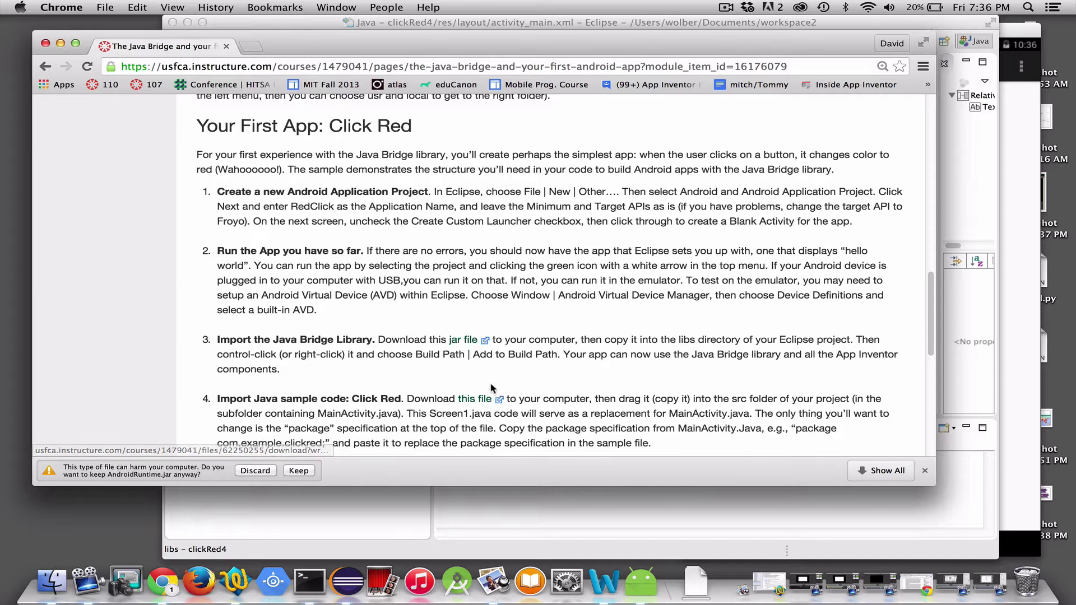
{"action": "mouse_move", "coordinate": [481, 402]}
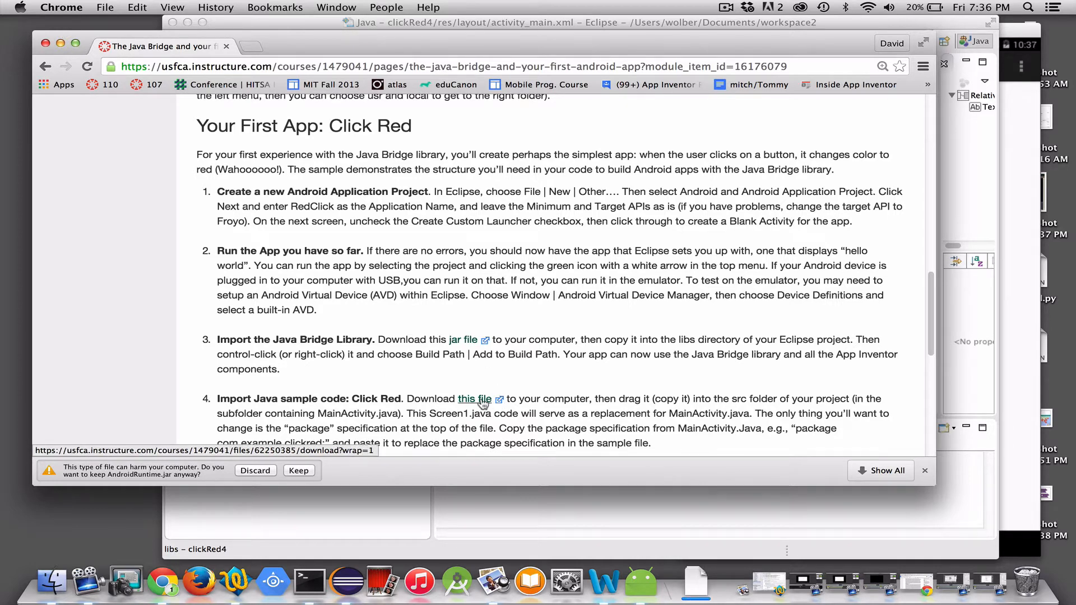
{"action": "left_click", "coordinate": [299, 469]}
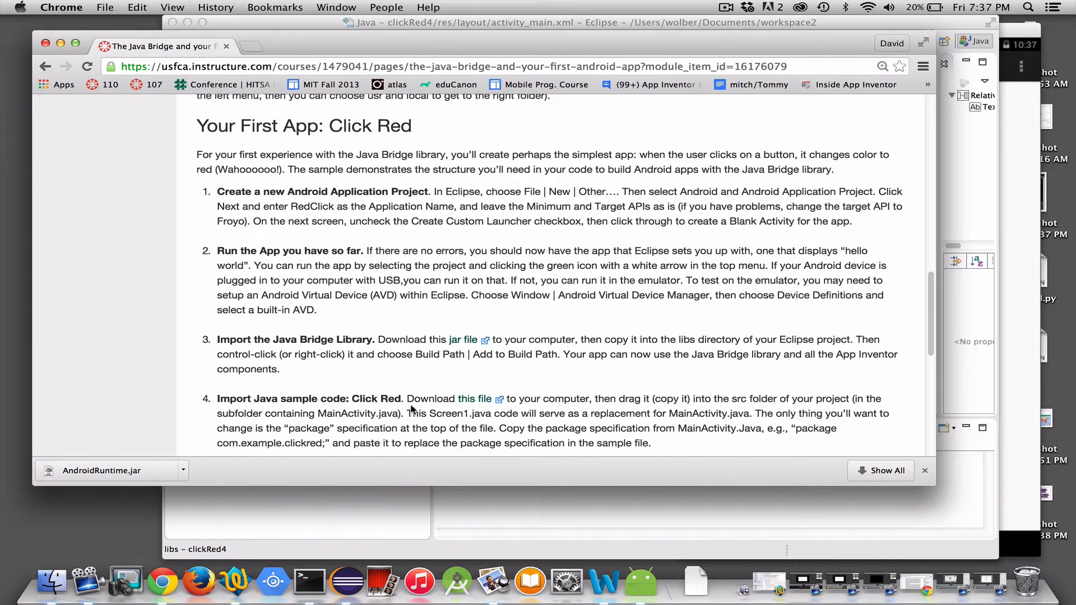
{"action": "mouse_move", "coordinate": [433, 402]}
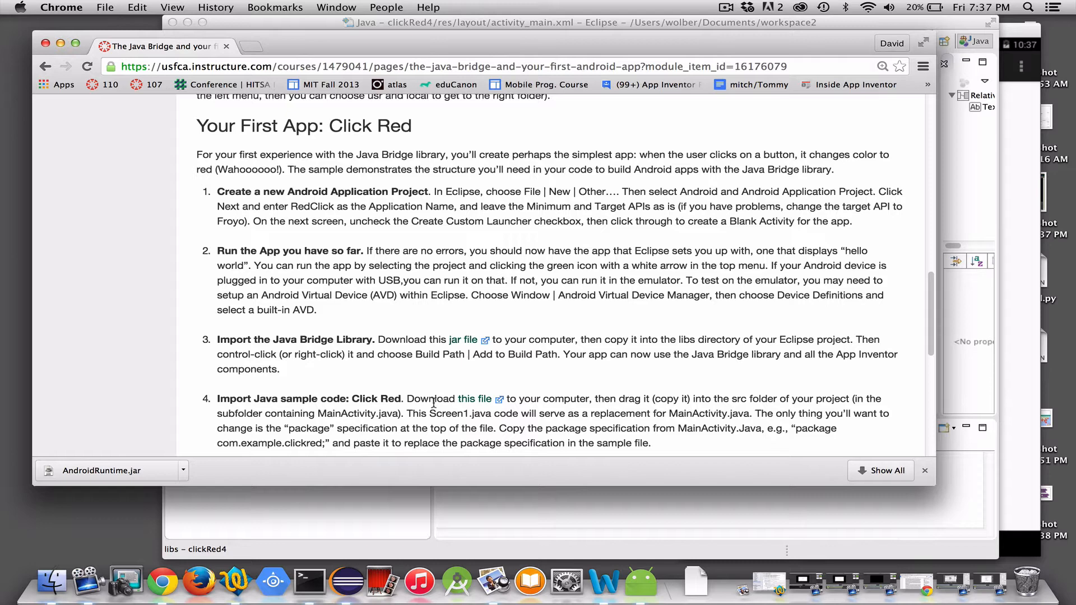
{"action": "mouse_move", "coordinate": [498, 400]}
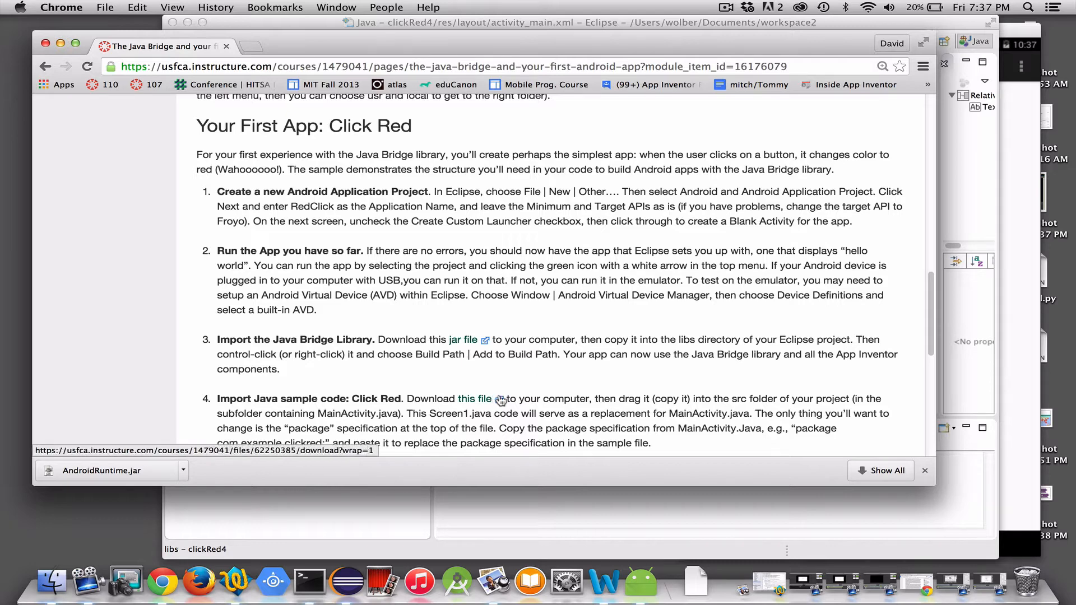
{"action": "left_click", "coordinate": [473, 399]}
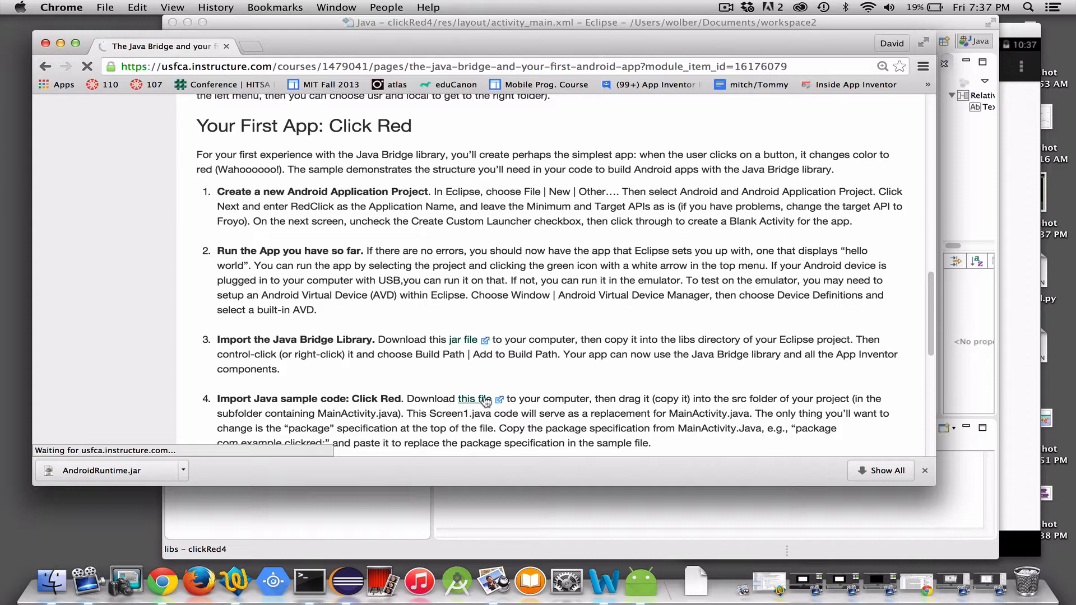
- Show the Screen1.java sample code and copy all of it
{"action": "left_click", "coordinate": [474, 399]}
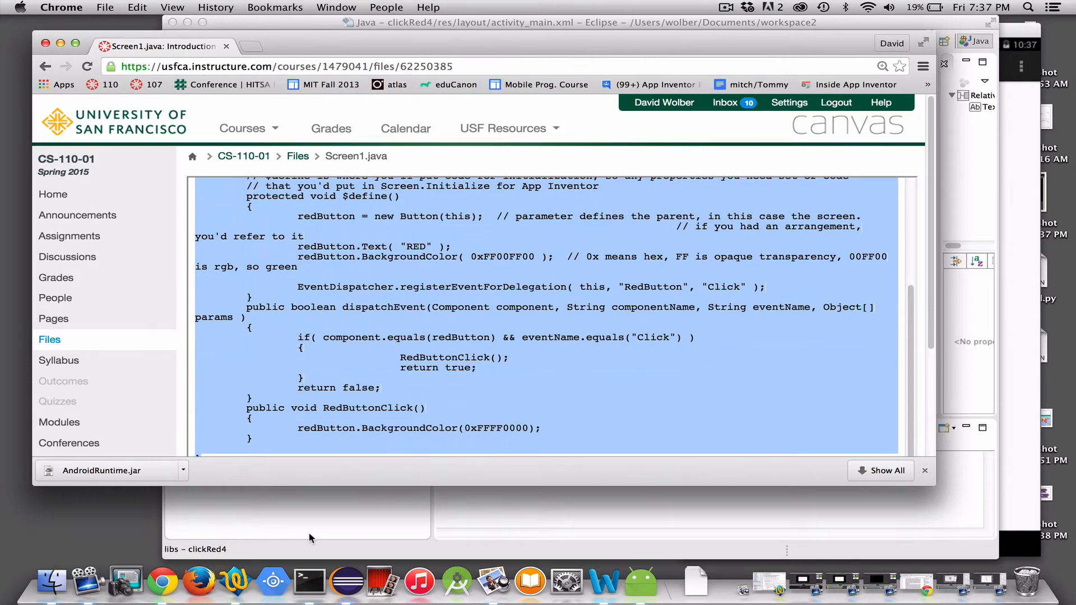
{"action": "mouse_move", "coordinate": [286, 300]}
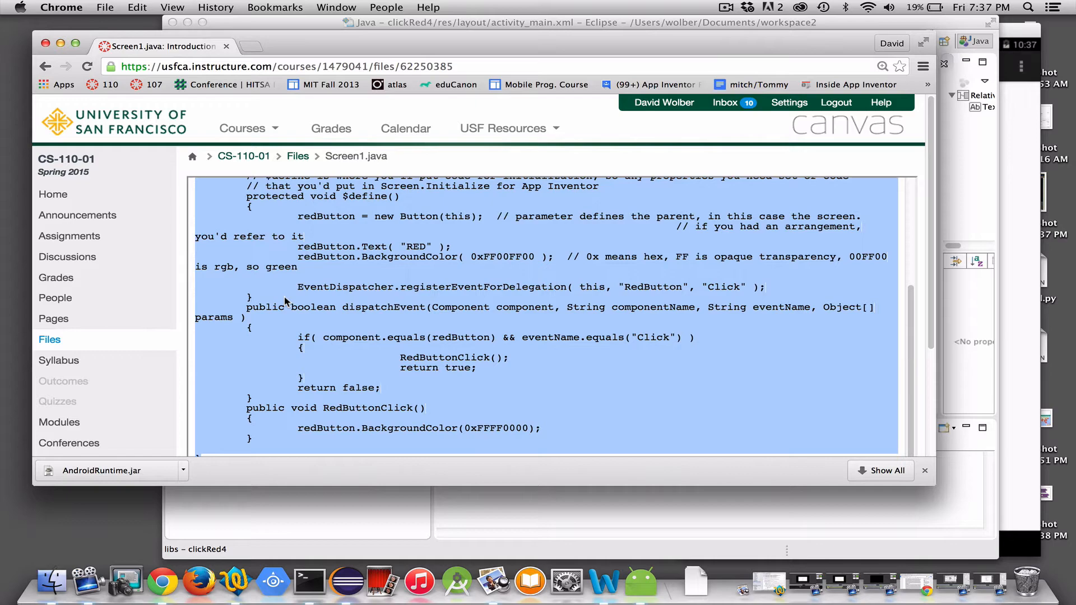
{"action": "left_click", "coordinate": [238, 581]}
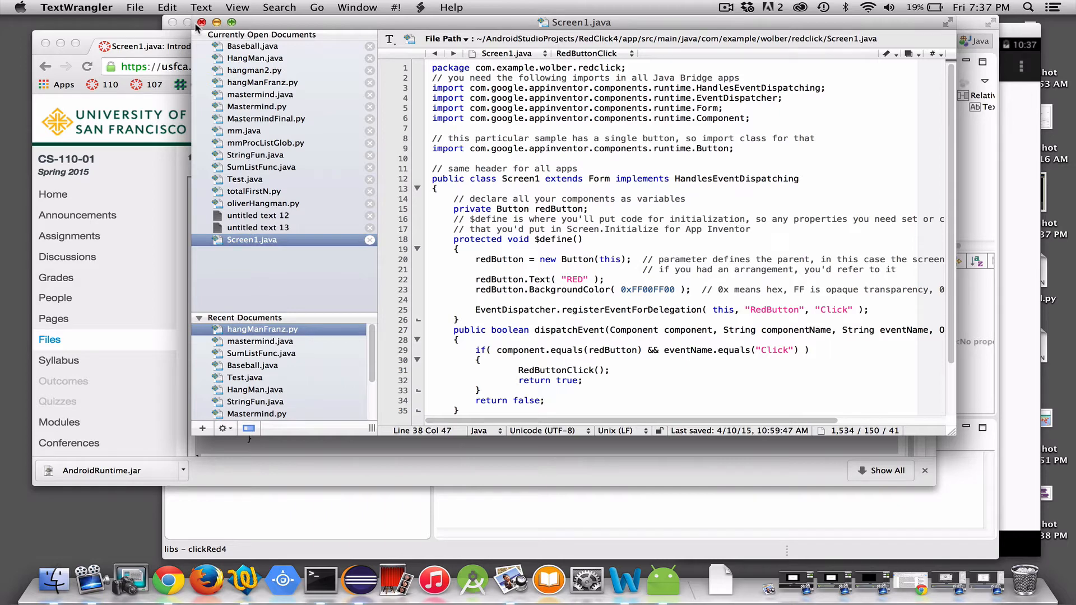
- Paste the code into a new TextWrangler document saved as Screen1.java in Downloads
{"action": "left_click", "coordinate": [135, 6]}
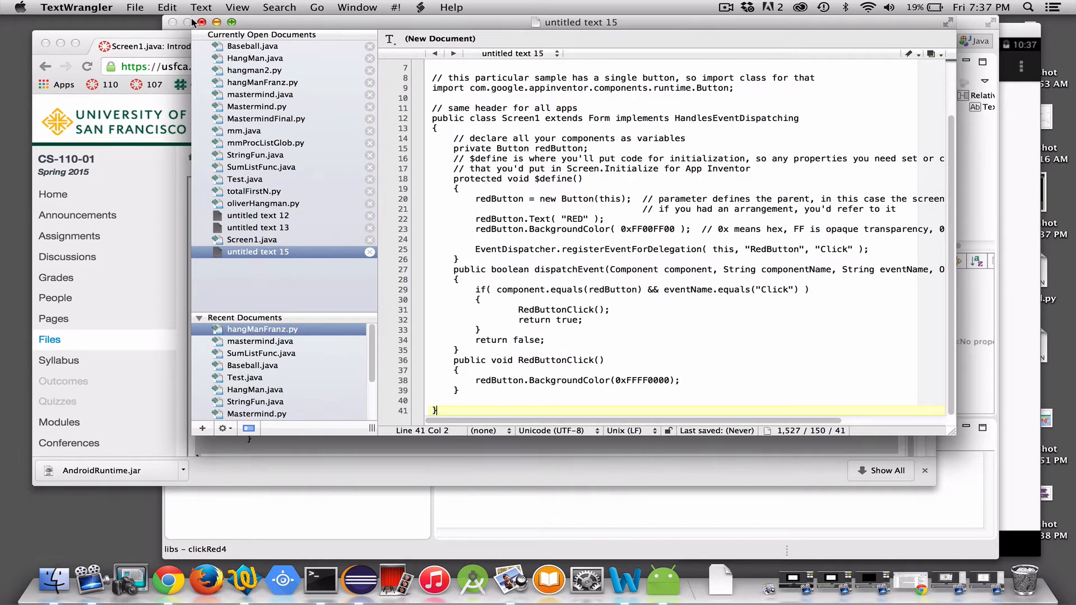
{"action": "left_click", "coordinate": [134, 7]}
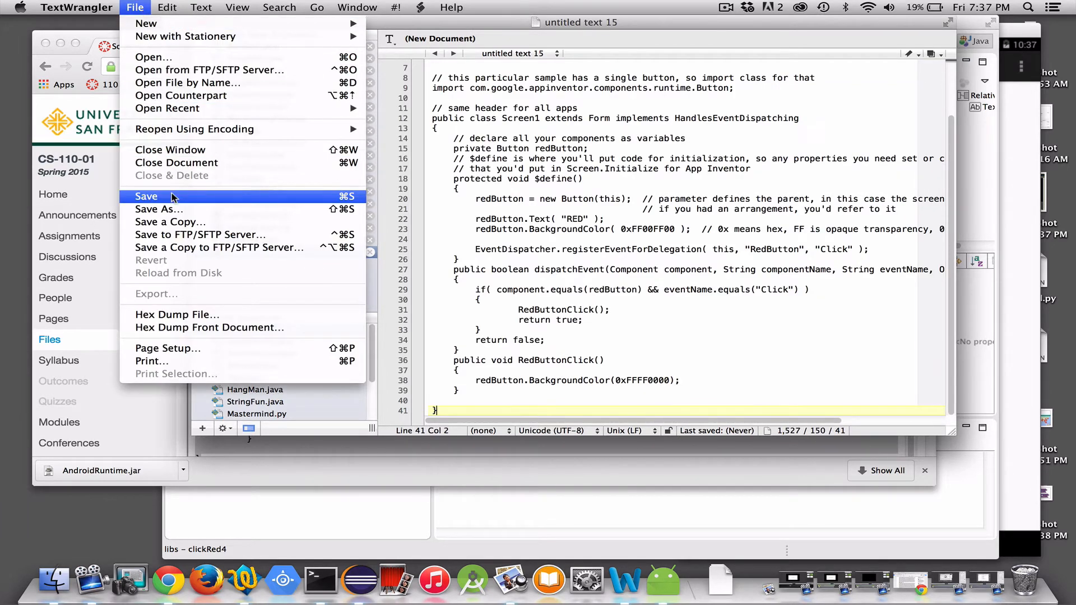
{"action": "left_click", "coordinate": [146, 196]}
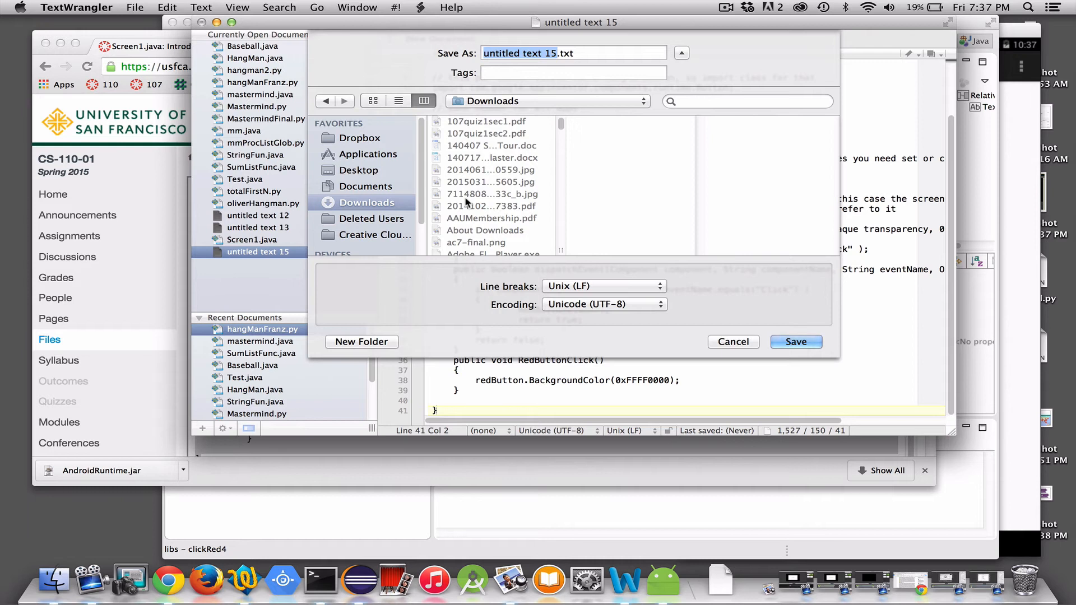
{"action": "type", "text": "Screen1.java"}
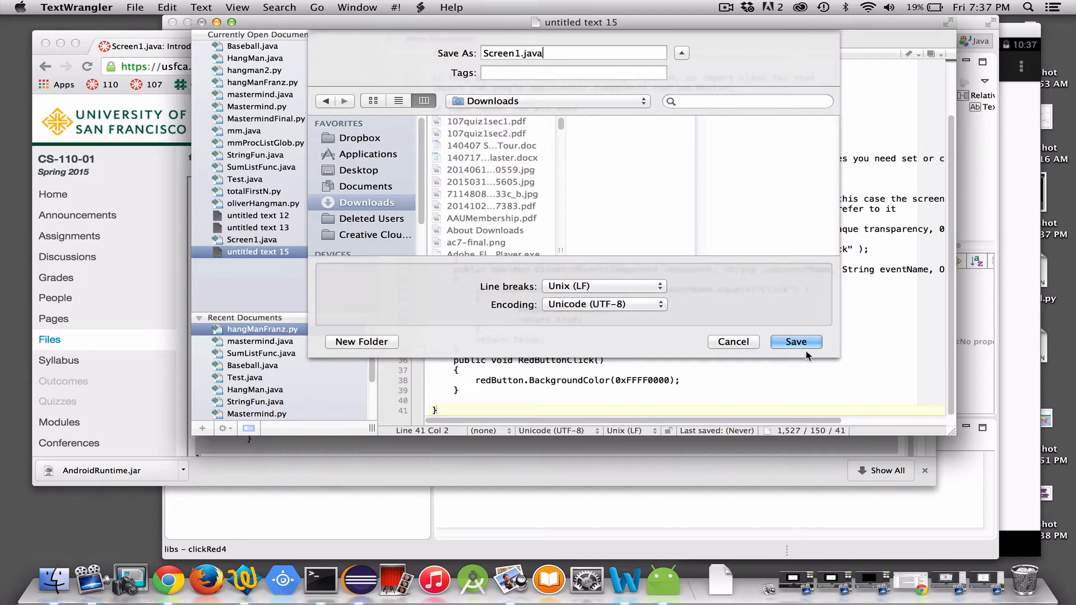
{"action": "left_click", "coordinate": [796, 342]}
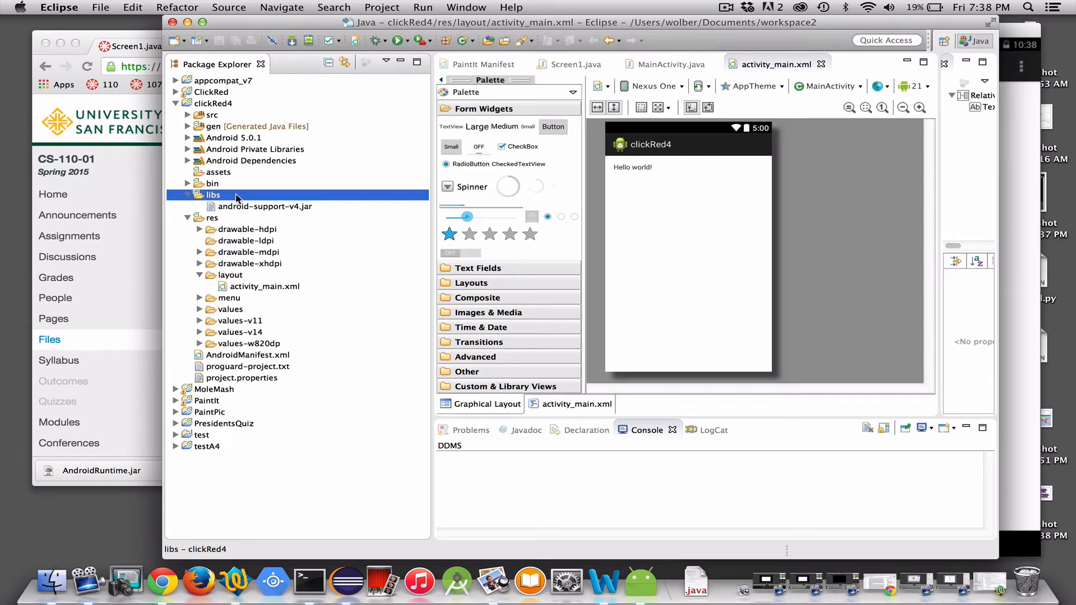
- Copy AndroidRuntime.jar from Finder's Downloads into clickRed4's libs folder beside android-support-v4.jar
{"action": "left_click", "coordinate": [49, 583]}
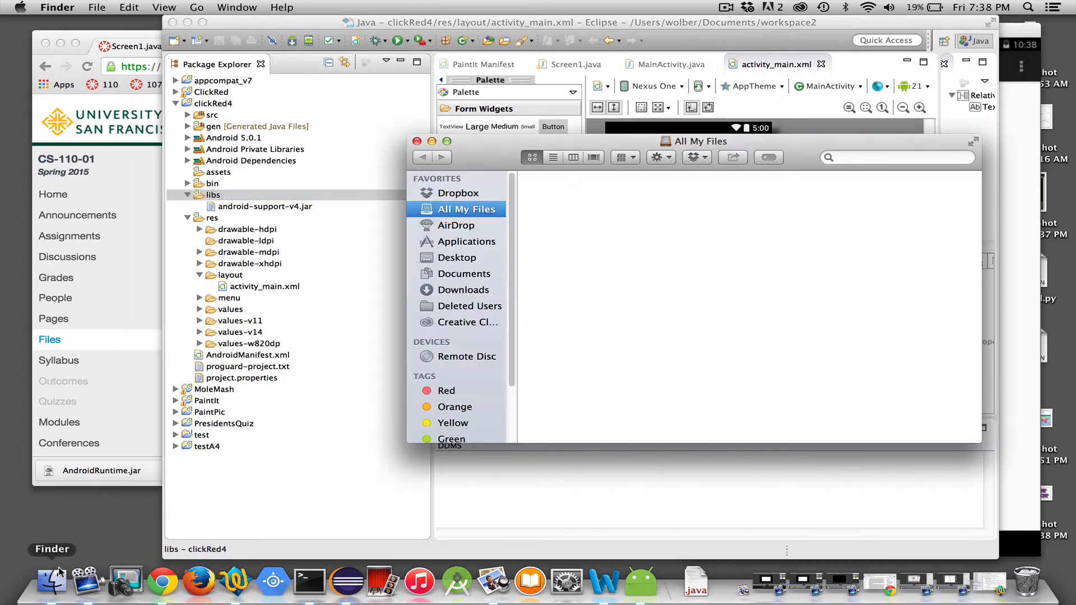
{"action": "left_click", "coordinate": [463, 289]}
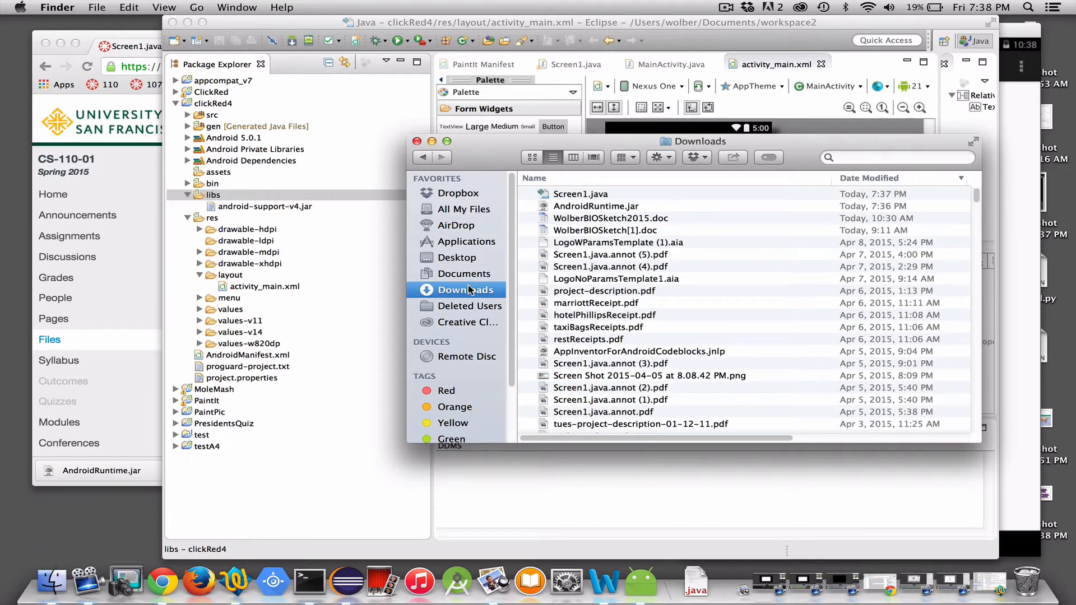
{"action": "left_click", "coordinate": [596, 206]}
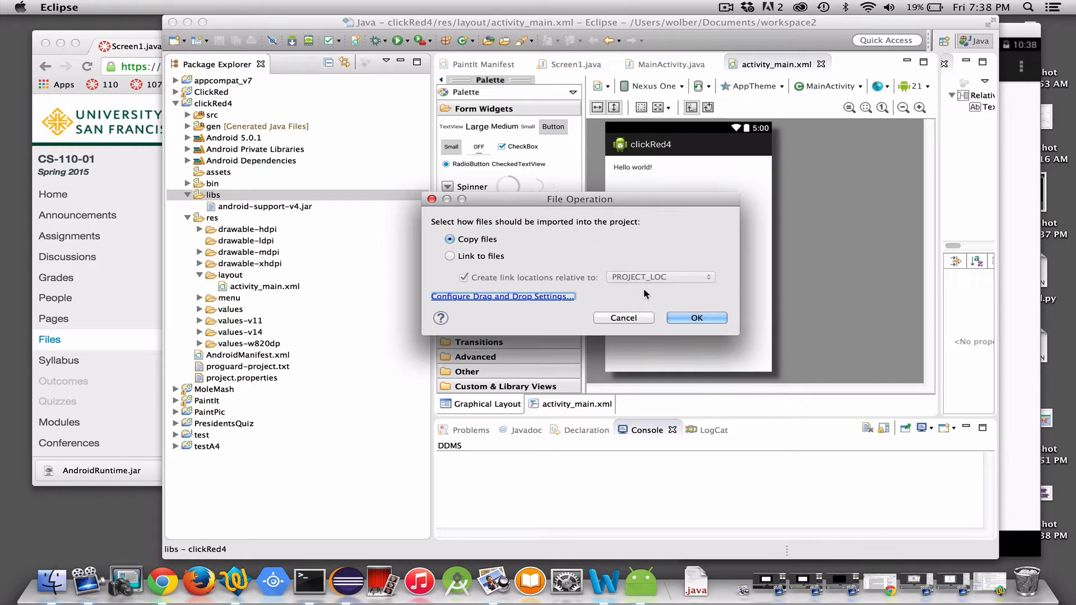
{"action": "left_click", "coordinate": [697, 318]}
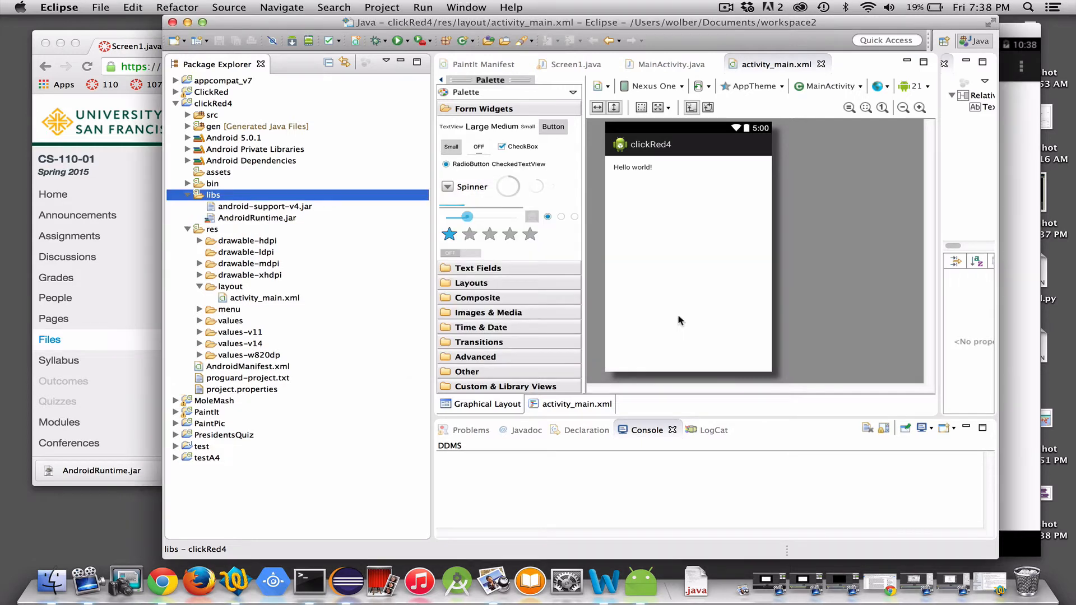
{"action": "left_click", "coordinate": [257, 217]}
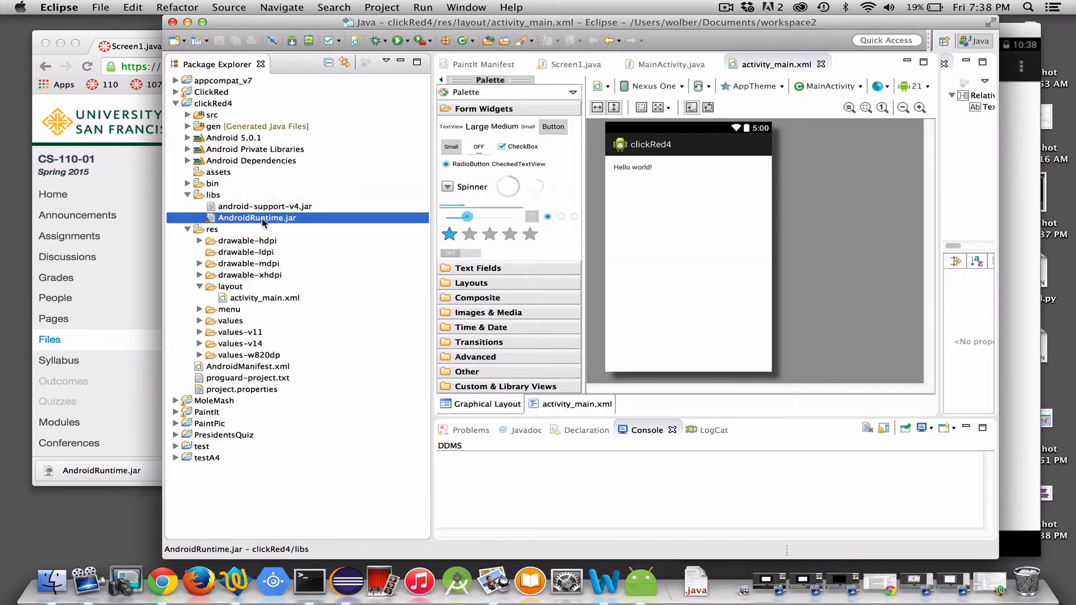
{"action": "right_click", "coordinate": [257, 218]}
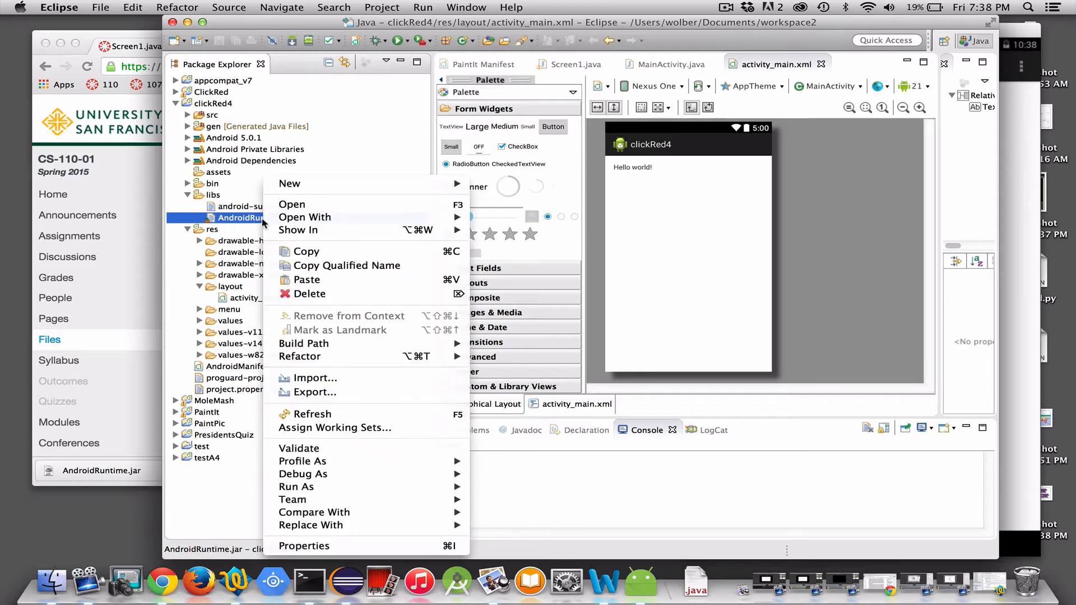
{"action": "mouse_move", "coordinate": [303, 344]}
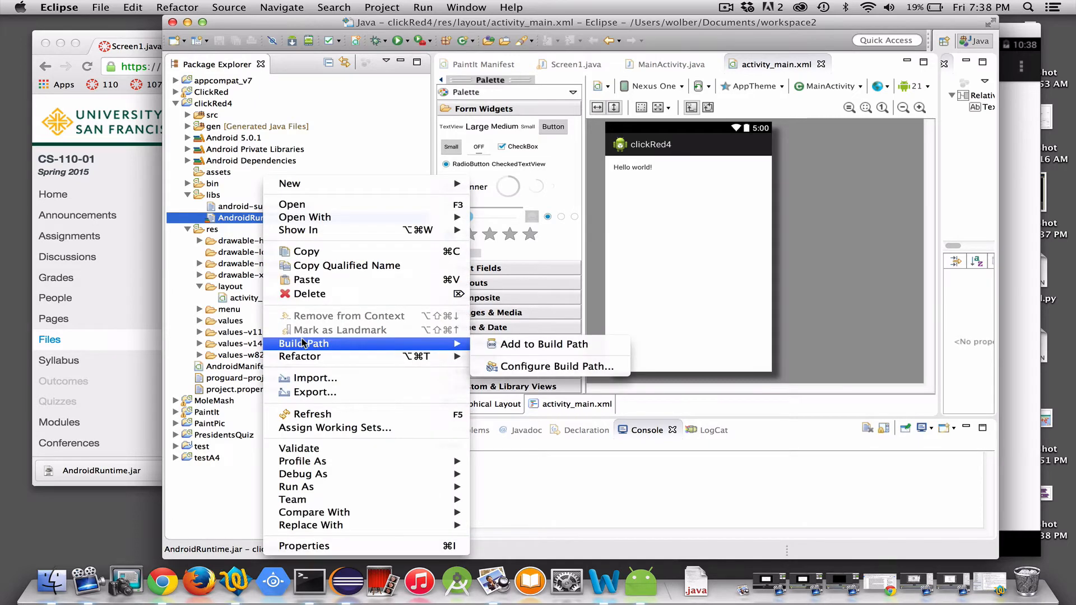
- Add libs/AndroidRuntime.jar to clickRed4's build path under Referenced Libraries
{"action": "left_click", "coordinate": [545, 344]}
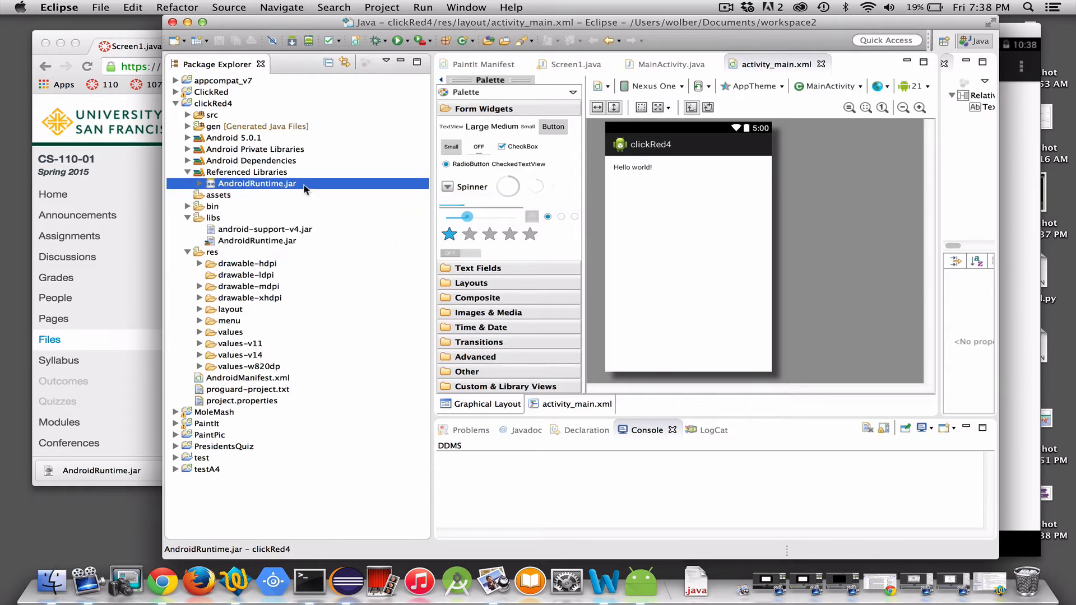
{"action": "mouse_move", "coordinate": [303, 171]}
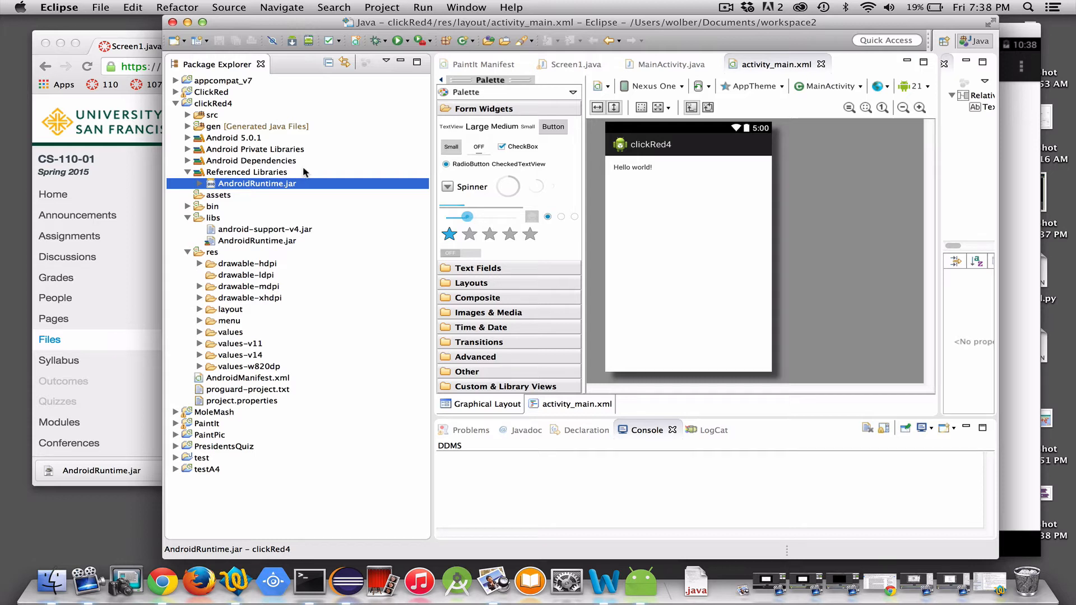
- Drag Screen1.java from Downloads into the com.example.clickred4 package and copy it in
{"action": "left_click", "coordinate": [213, 103]}
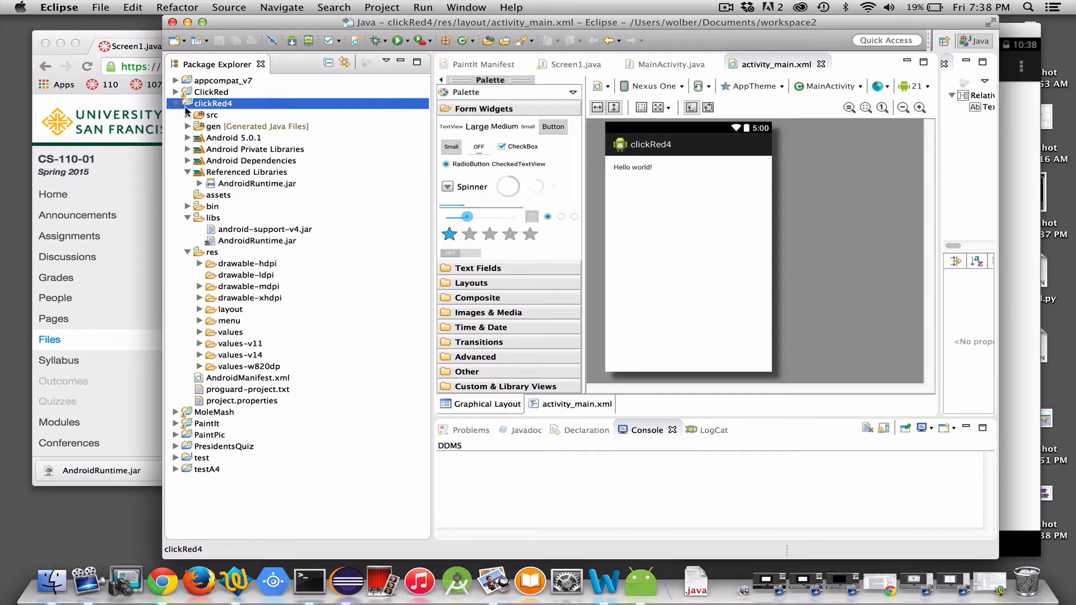
{"action": "left_click", "coordinate": [189, 115]}
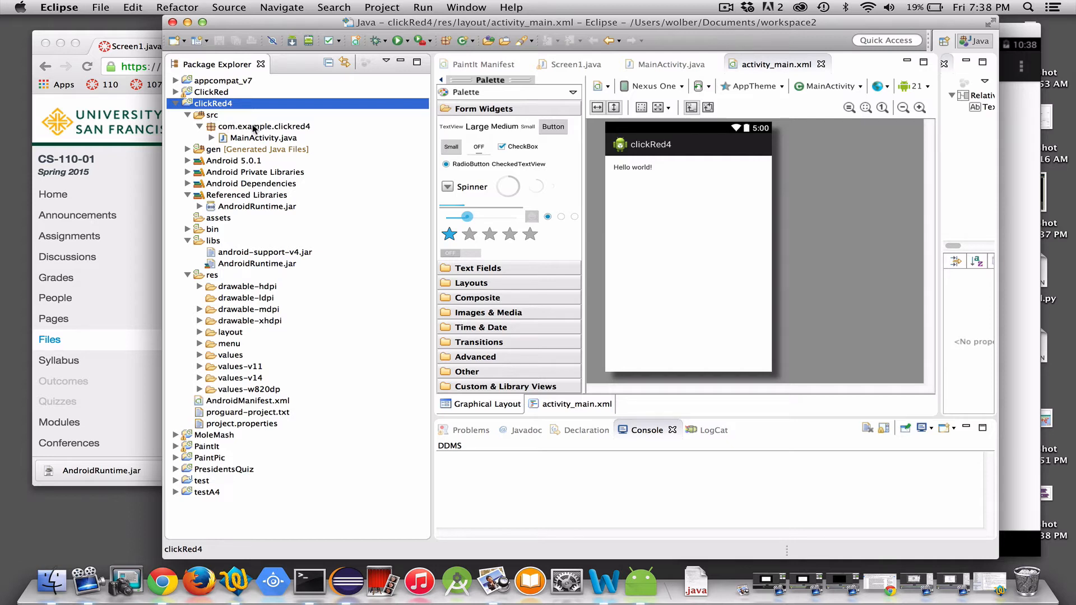
{"action": "left_click", "coordinate": [258, 125]}
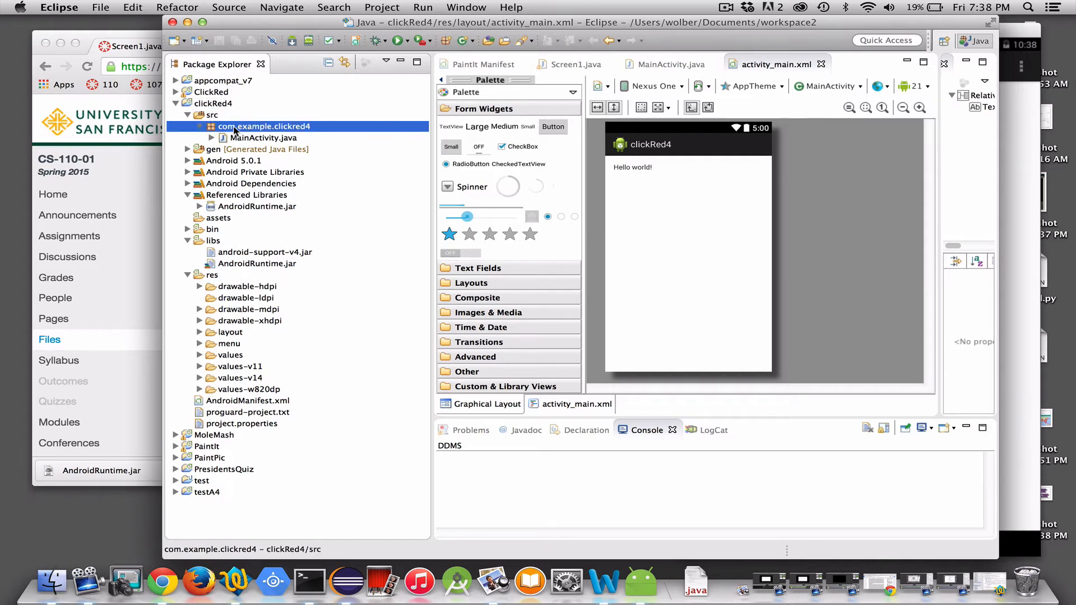
{"action": "mouse_move", "coordinate": [51, 586]}
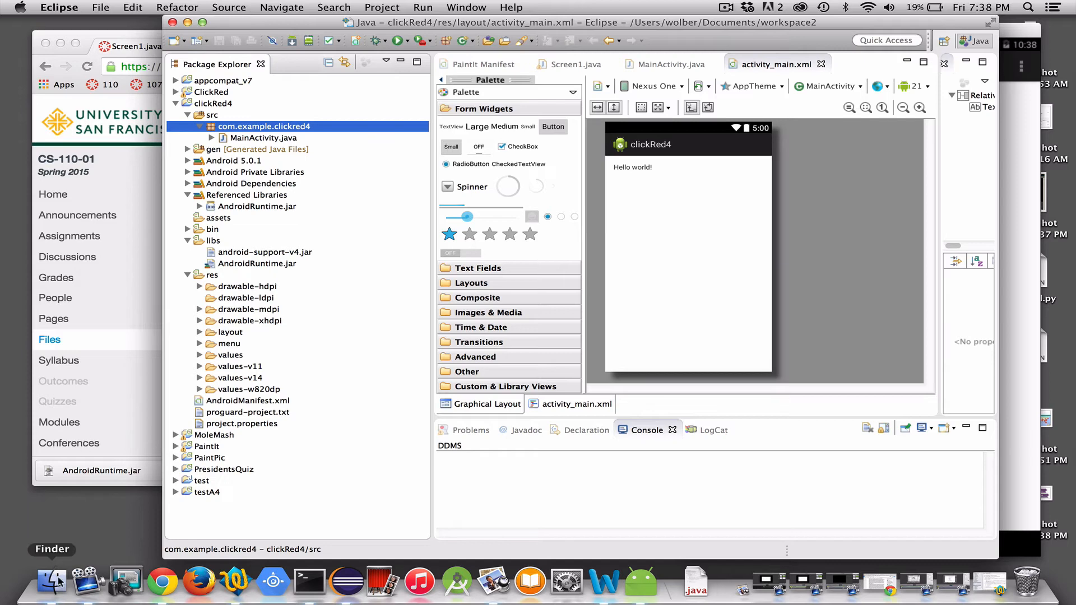
{"action": "left_click", "coordinate": [50, 584]}
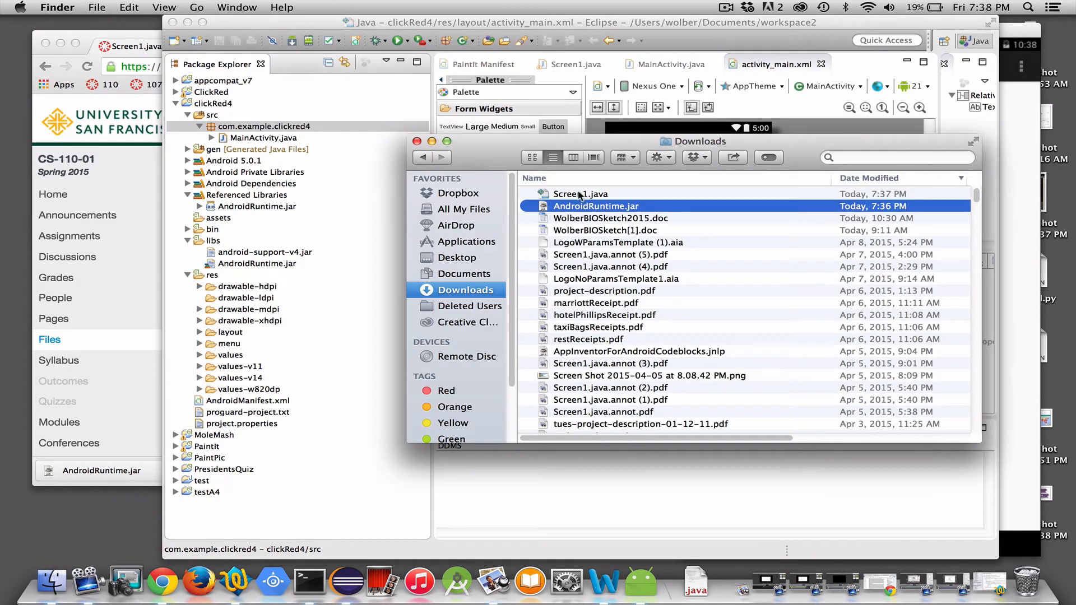
{"action": "left_click_drag", "start_coordinate": [579, 194], "coordinate": [403, 175]}
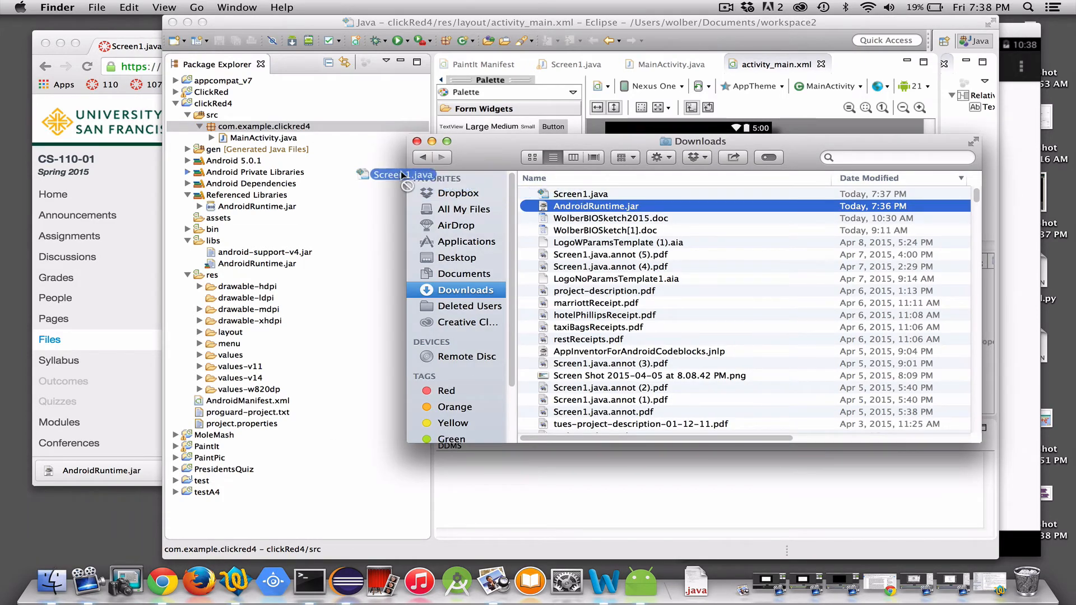
{"action": "left_click_drag", "start_coordinate": [401, 175], "coordinate": [264, 127]}
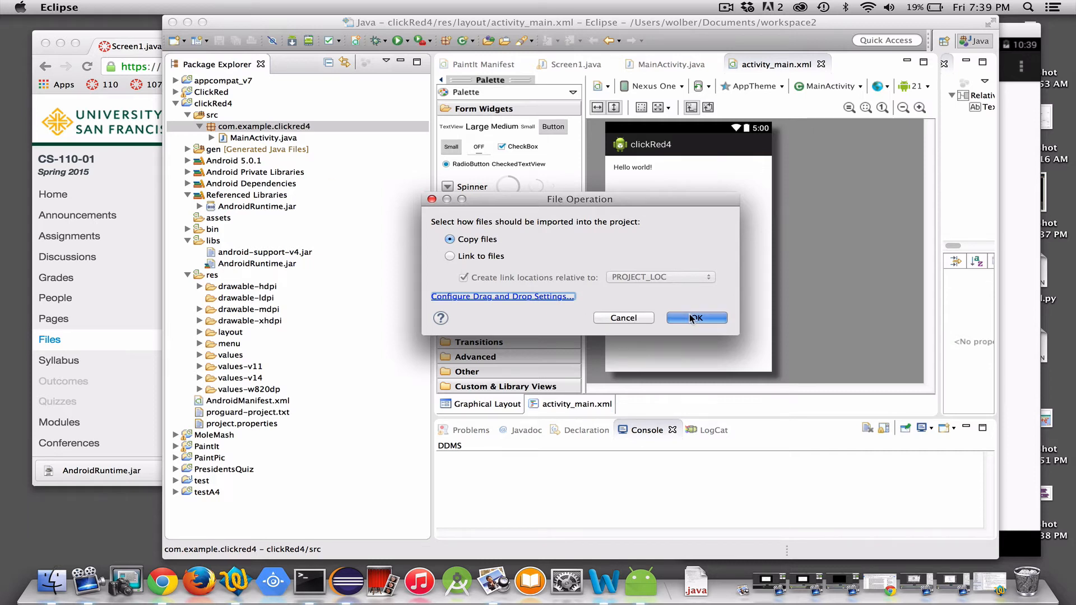
{"action": "left_click", "coordinate": [697, 319]}
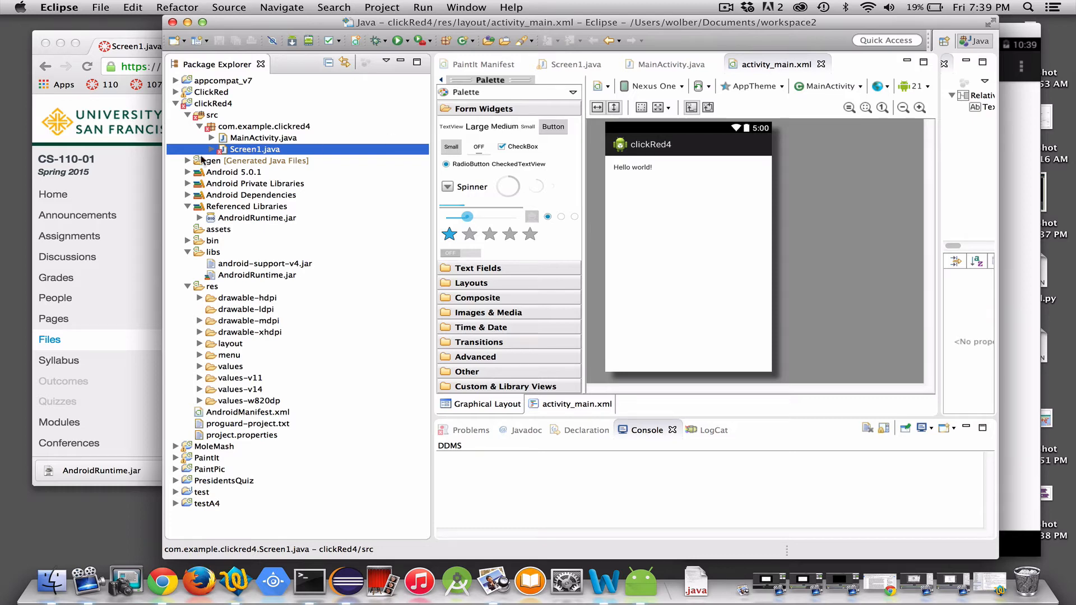
- Edit Screen1.java's package line to com.example.clickred4 and save the file
{"action": "double_click", "coordinate": [254, 149]}
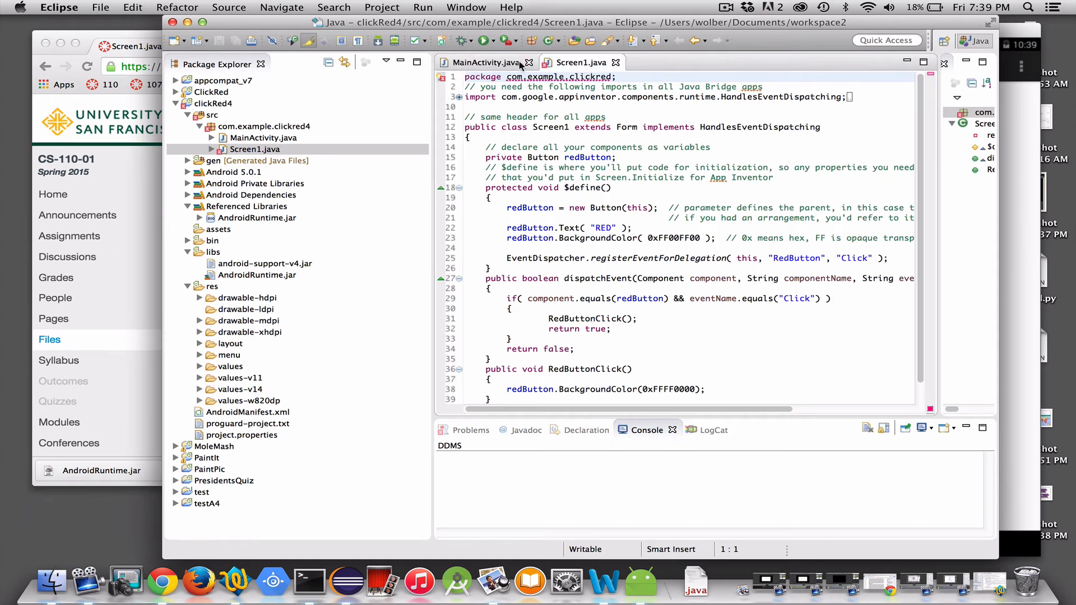
{"action": "left_click", "coordinate": [529, 63]}
{"action": "type", "text": "4"}
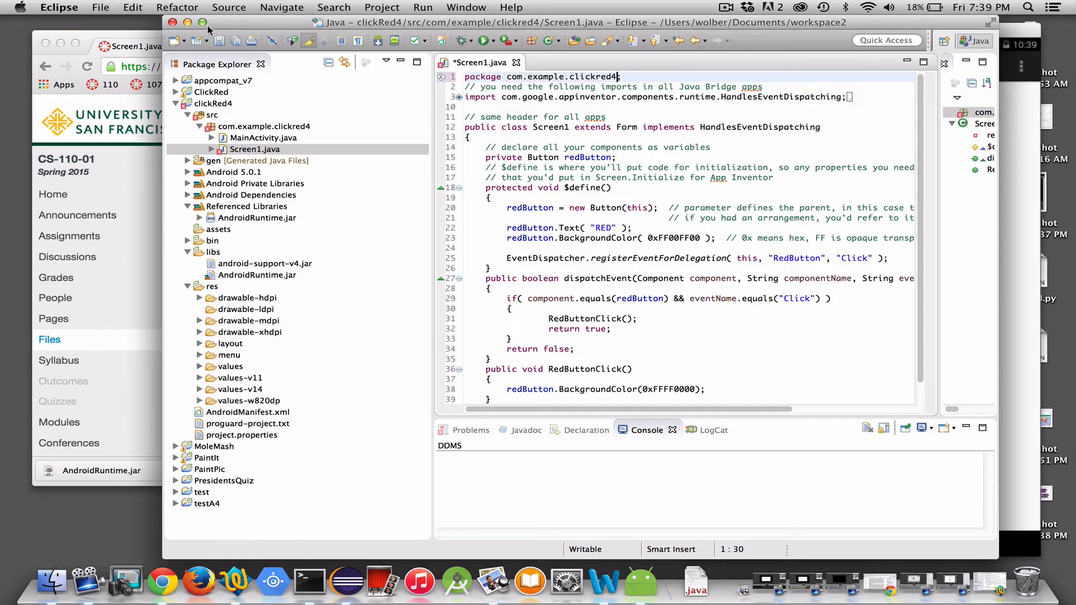
{"action": "left_click", "coordinate": [99, 7]}
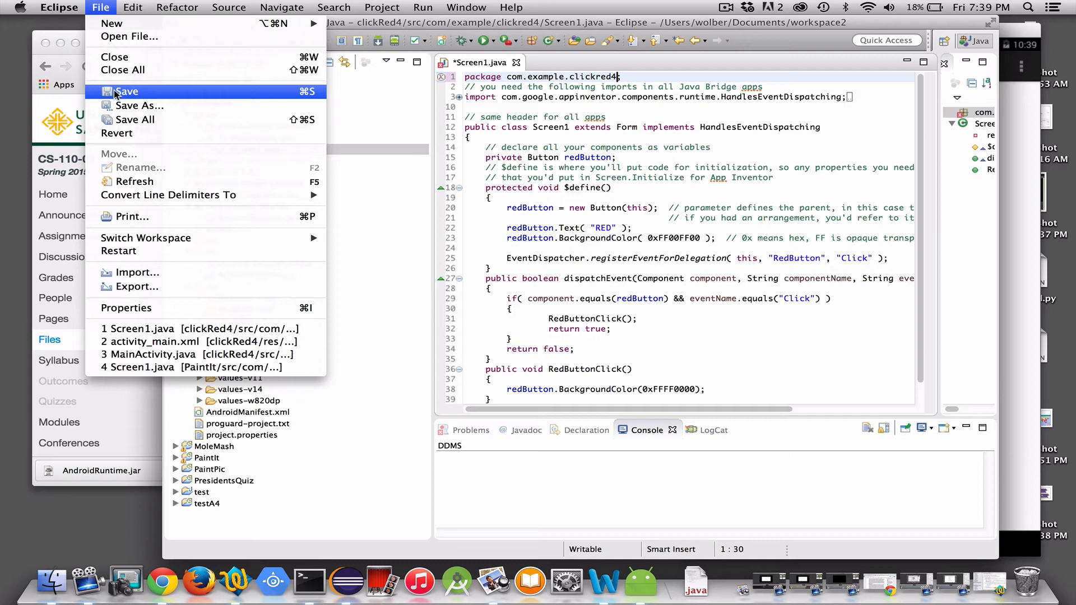
{"action": "left_click", "coordinate": [128, 92]}
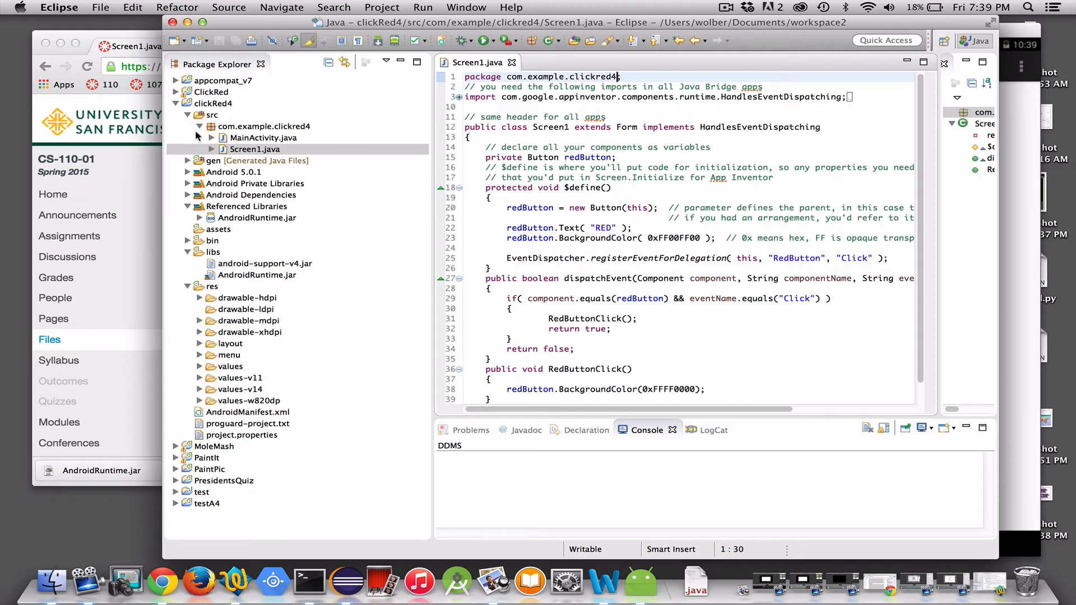
- Show clickRed4's AndroidManifest.xml as raw XML source with the .MainActivity launcher
{"action": "left_click", "coordinate": [189, 114]}
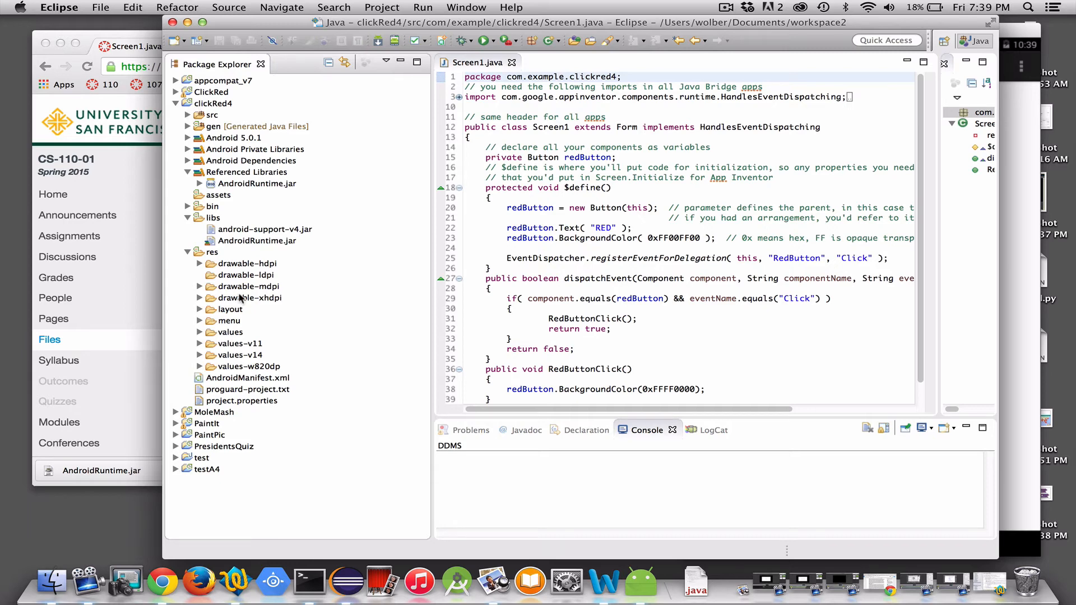
{"action": "mouse_move", "coordinate": [254, 377]}
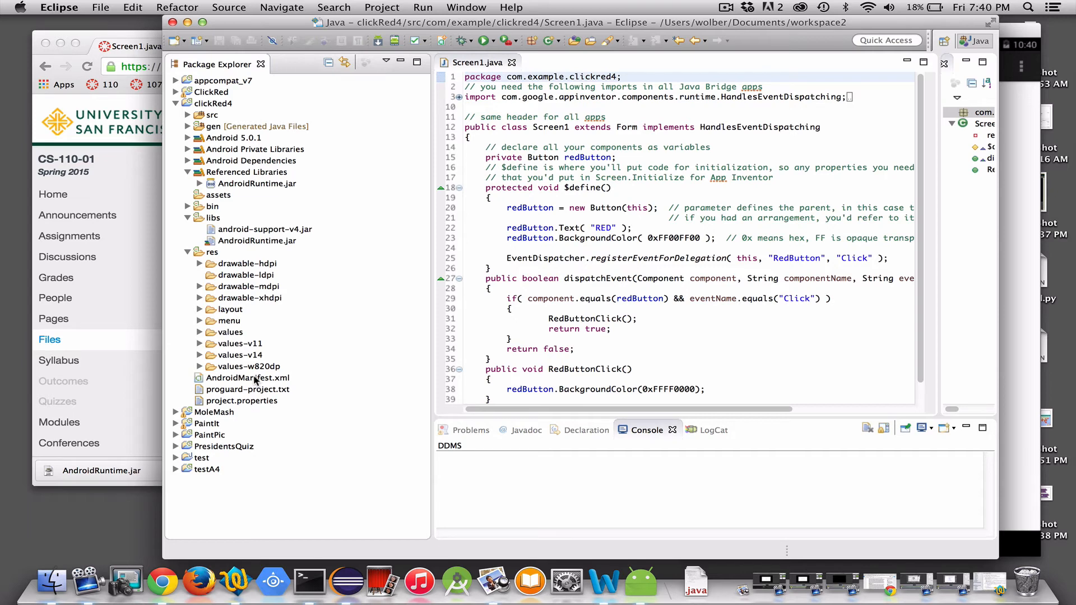
{"action": "double_click", "coordinate": [247, 377]}
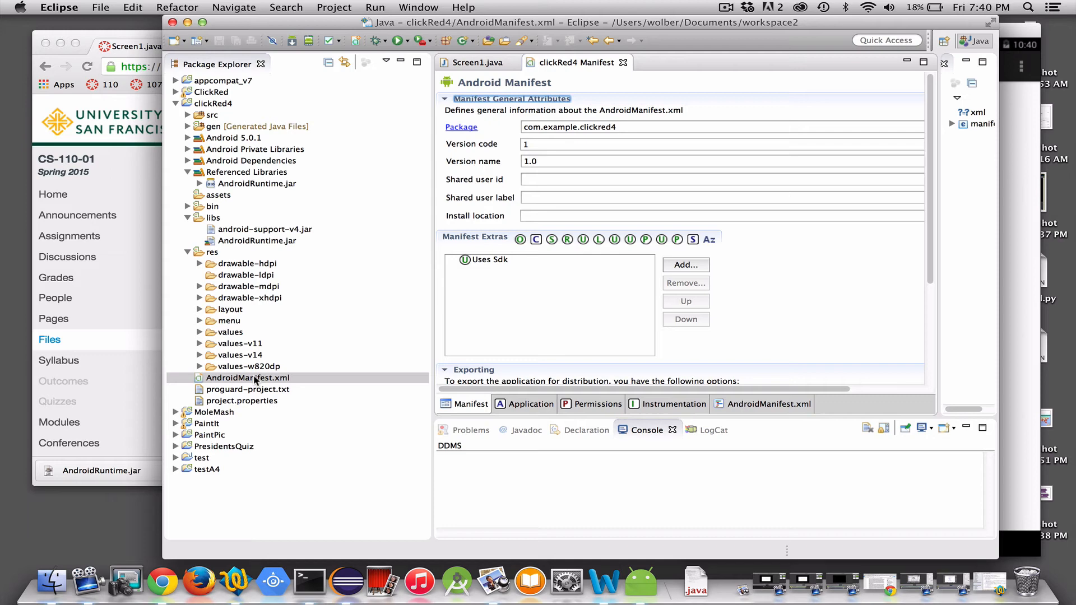
{"action": "mouse_move", "coordinate": [767, 410]}
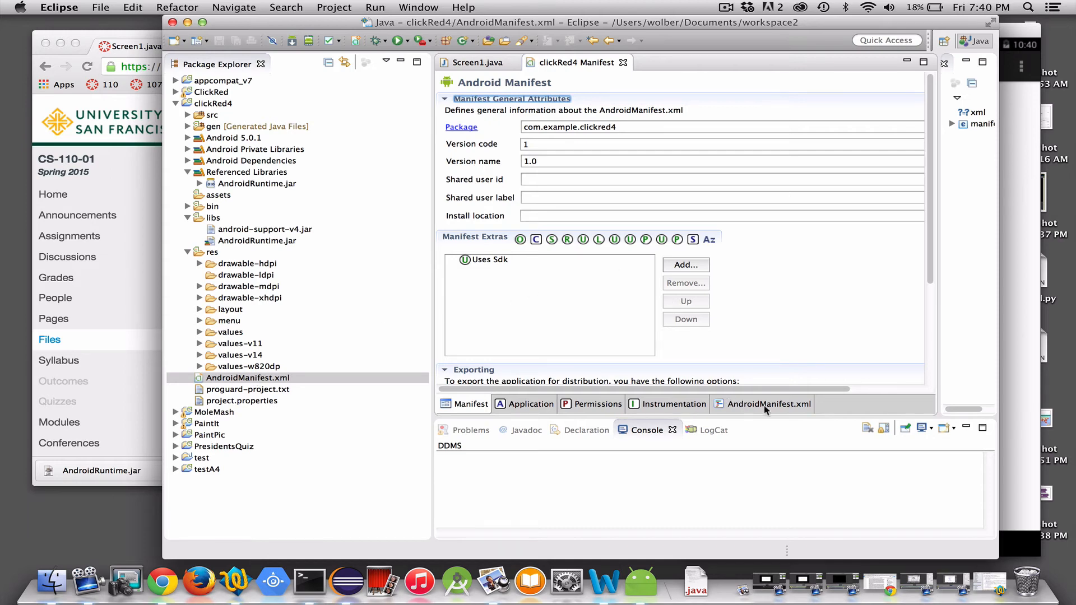
{"action": "left_click", "coordinate": [768, 404]}
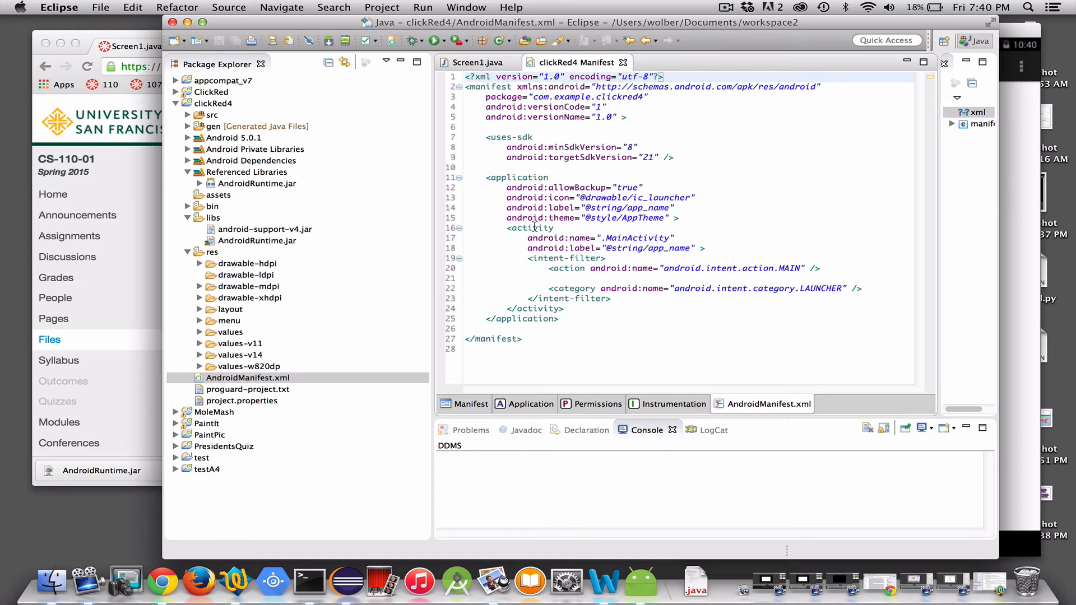
{"action": "mouse_move", "coordinate": [559, 238]}
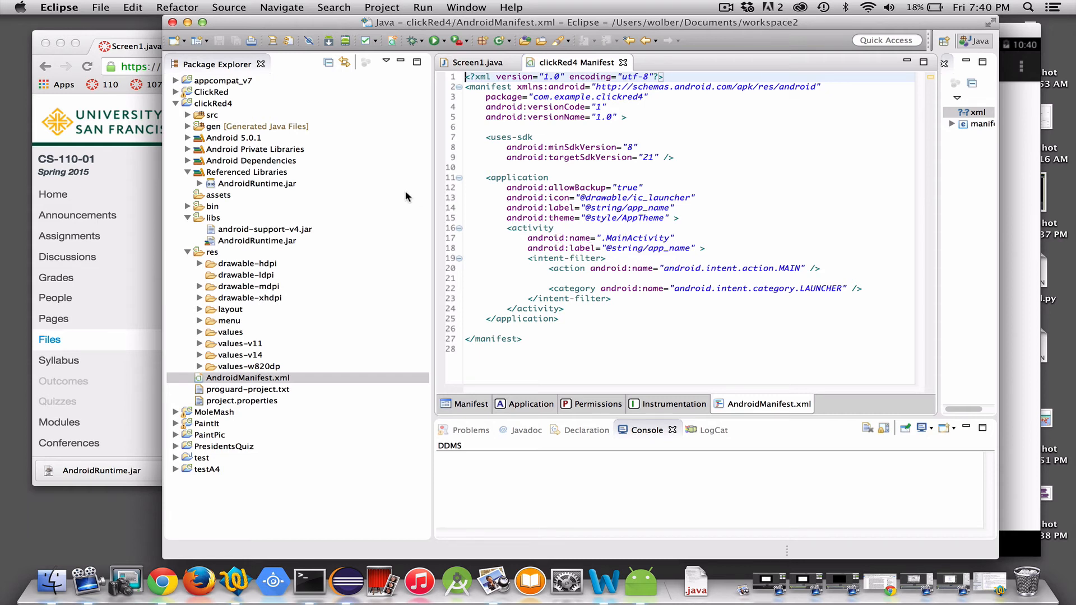
- Replace MainActivity with Screen1 in the manifest's android:name launcher activity
{"action": "left_click", "coordinate": [188, 115]}
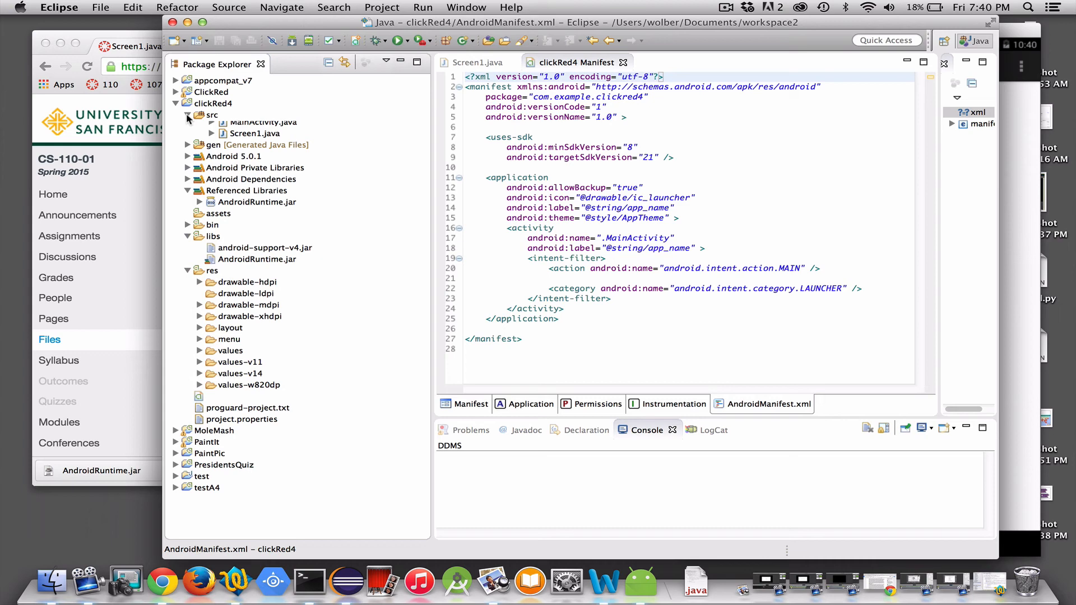
{"action": "left_click", "coordinate": [248, 413]}
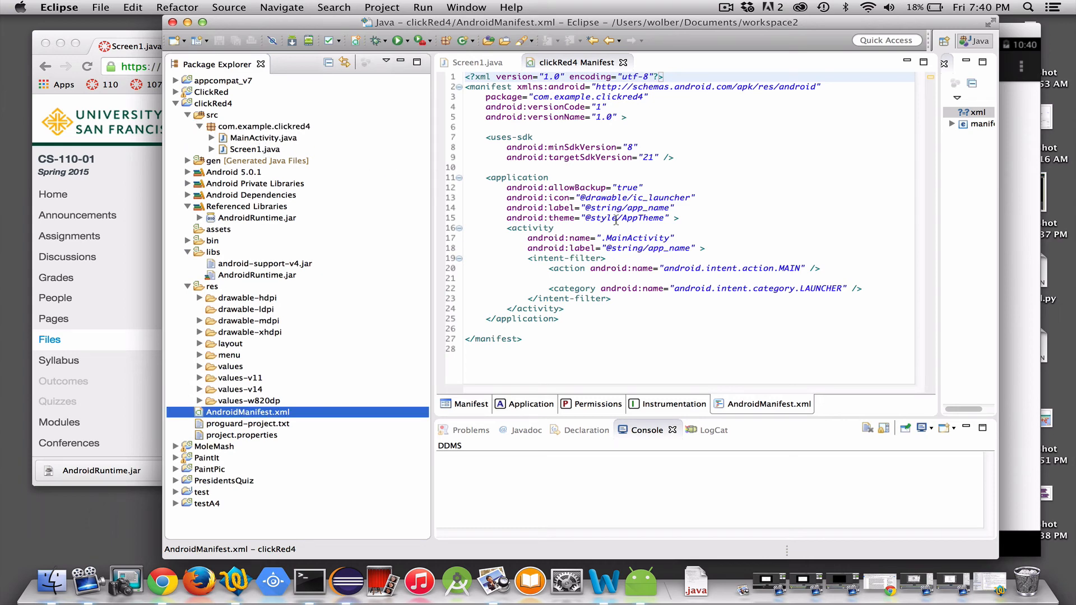
{"action": "mouse_move", "coordinate": [668, 237]}
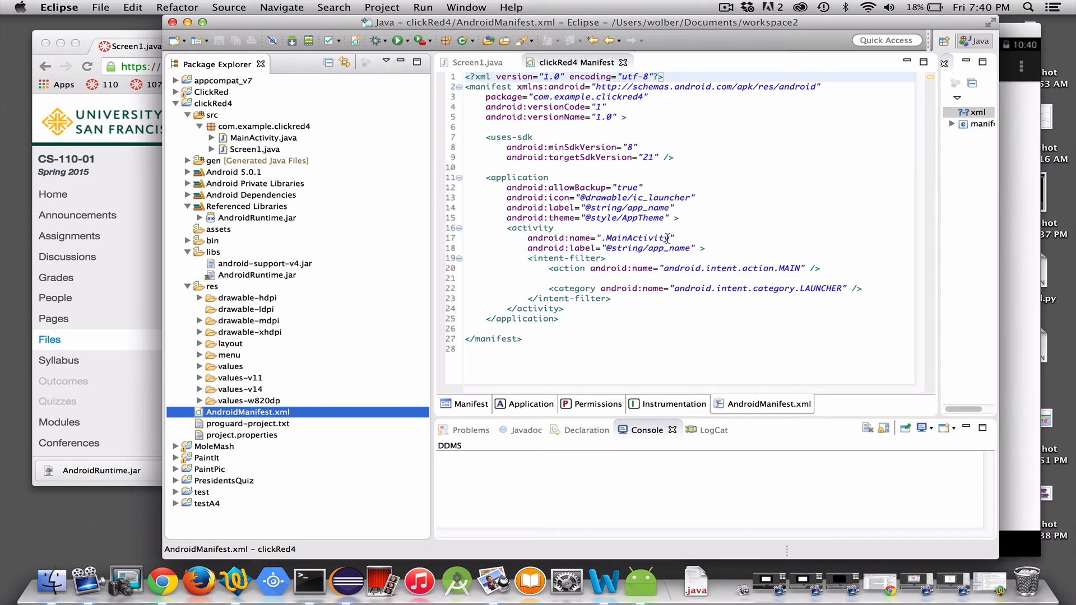
{"action": "double_click", "coordinate": [638, 237]}
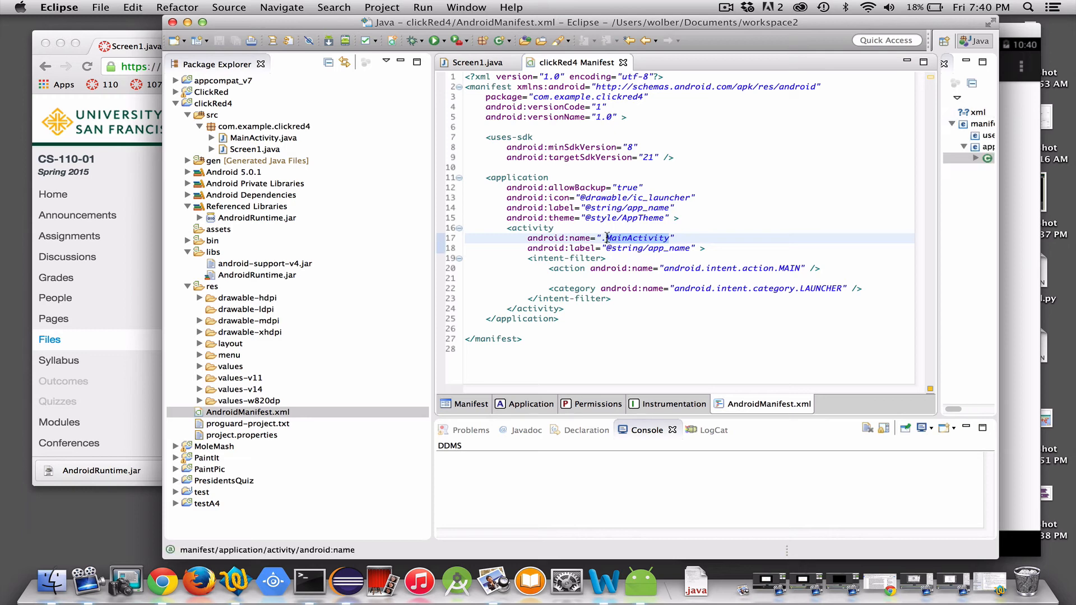
{"action": "type", "text": "Screen1"}
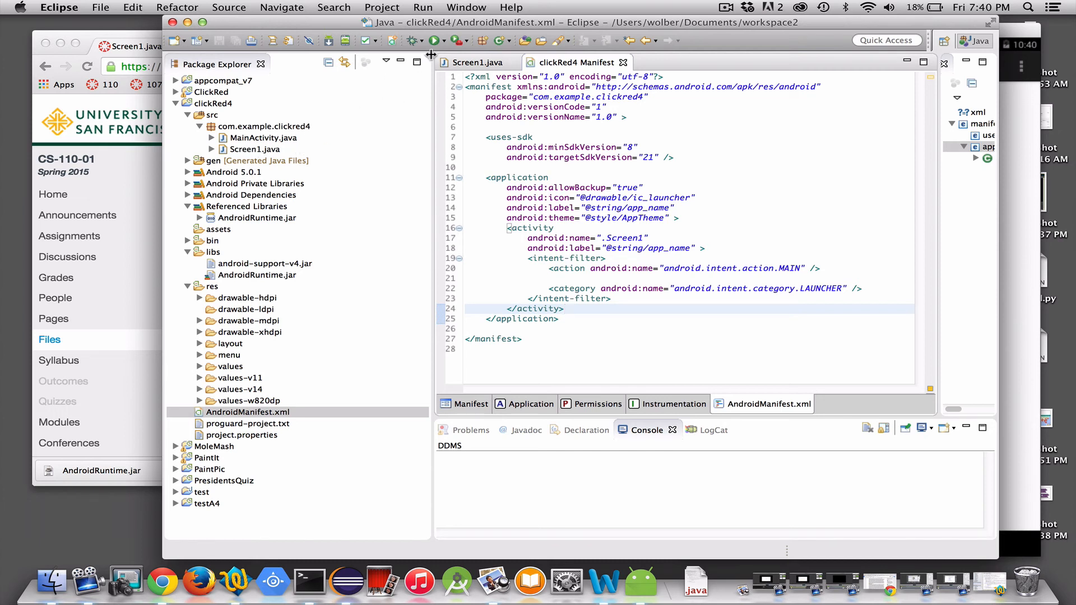
- Launch clickRed4 in the emulator and tap the green RED button so it turns red
{"action": "left_click", "coordinate": [435, 41]}
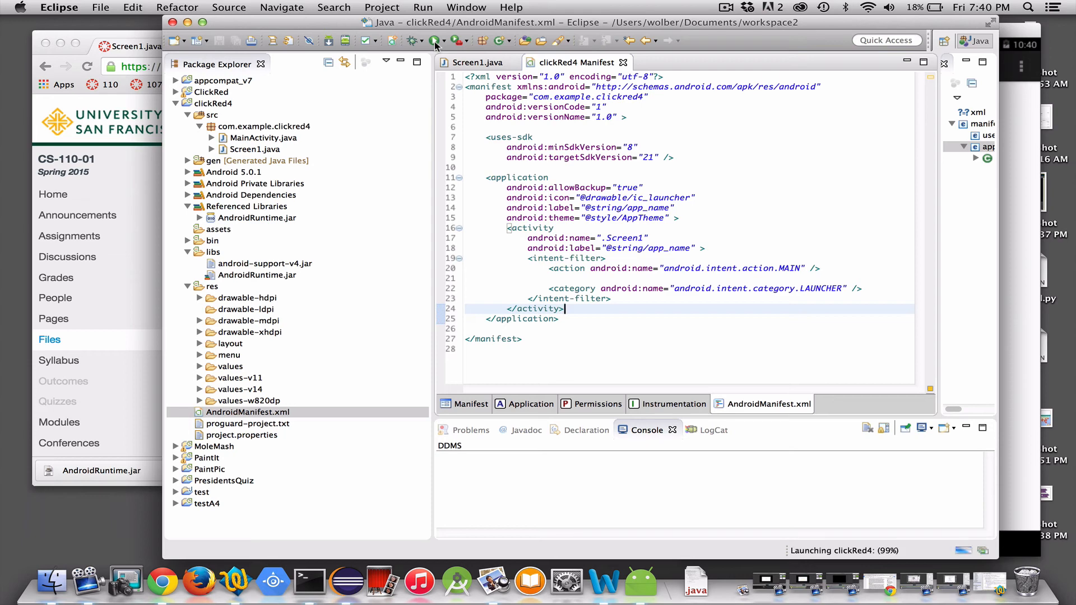
{"action": "mouse_move", "coordinate": [1013, 31]}
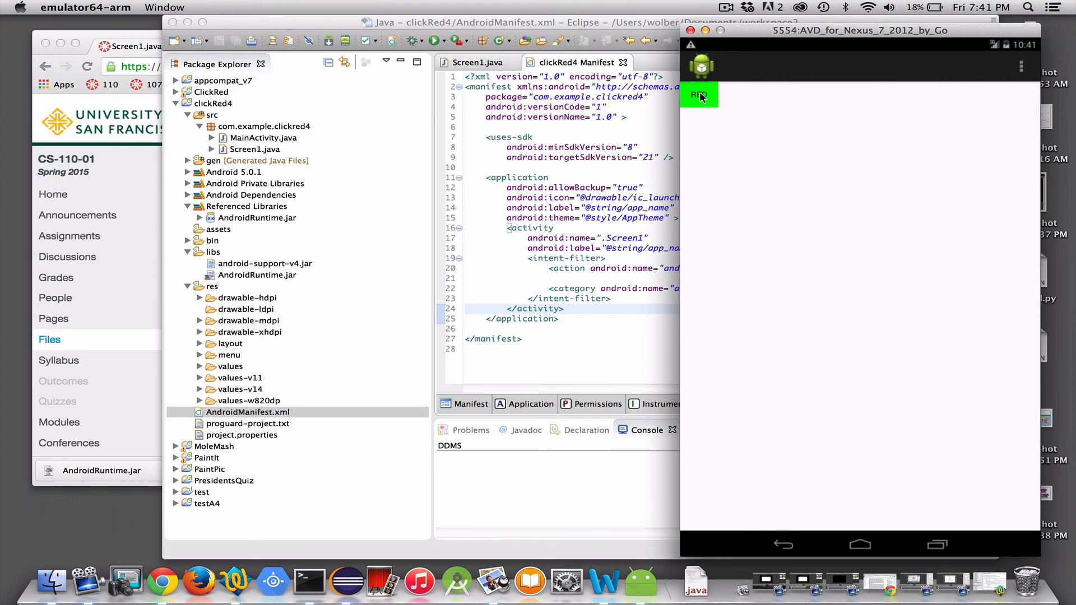
{"action": "left_click", "coordinate": [699, 94]}
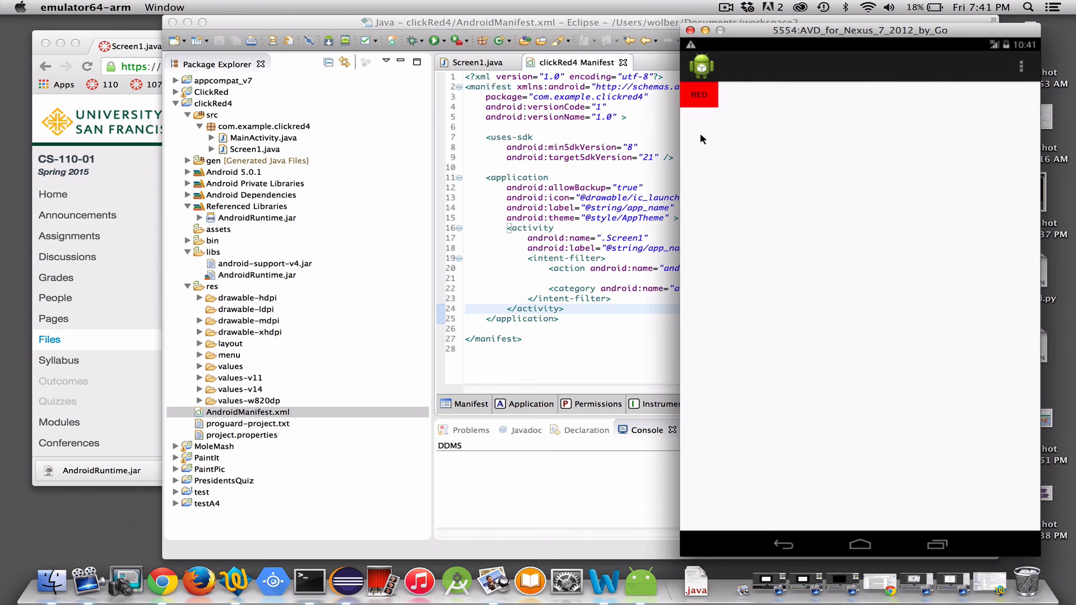
{"action": "mouse_move", "coordinate": [735, 249]}
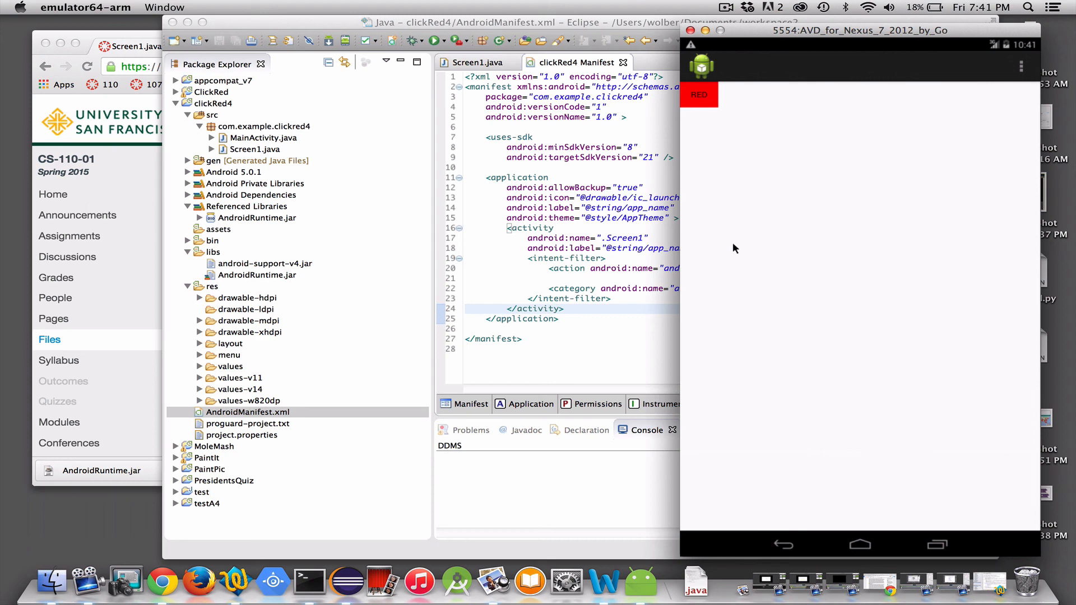